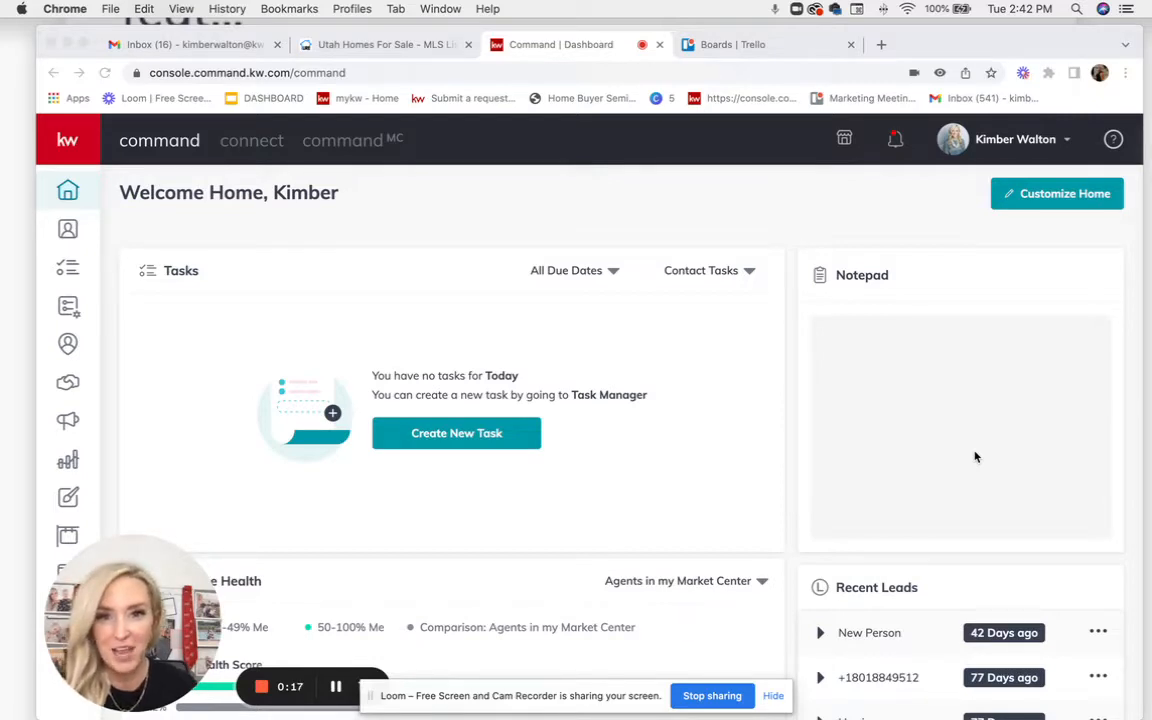
pyautogui.moveTo(500, 418)
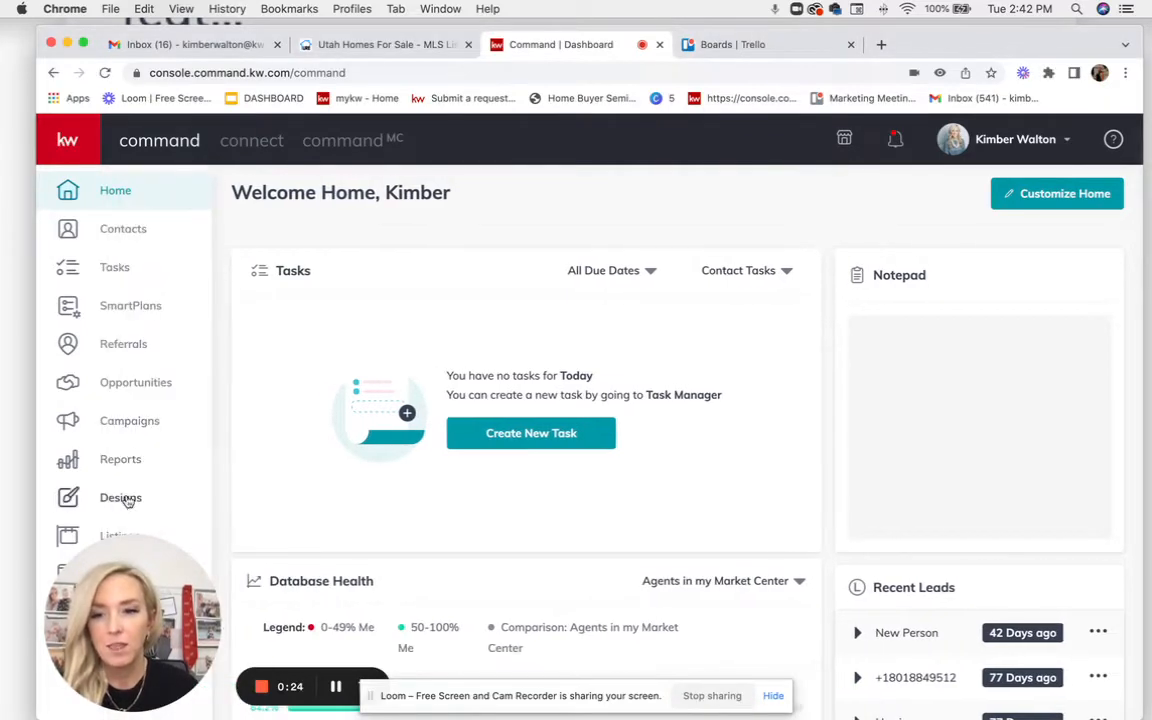
# Step: Open the My Q1 Magazine design from the Designs section for editing in WeBrand
pyautogui.click(120, 497)
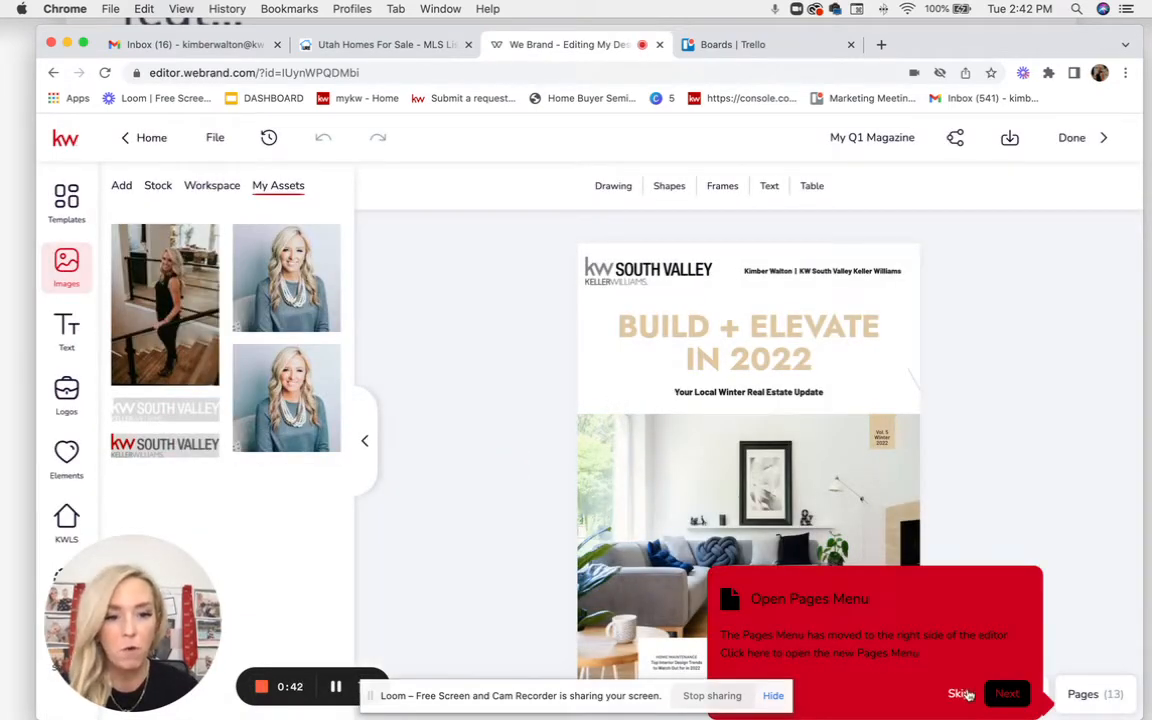
# Step: Dismiss the Pages Menu tip, then finish and save the My Q1 Magazine design
pyautogui.click(959, 694)
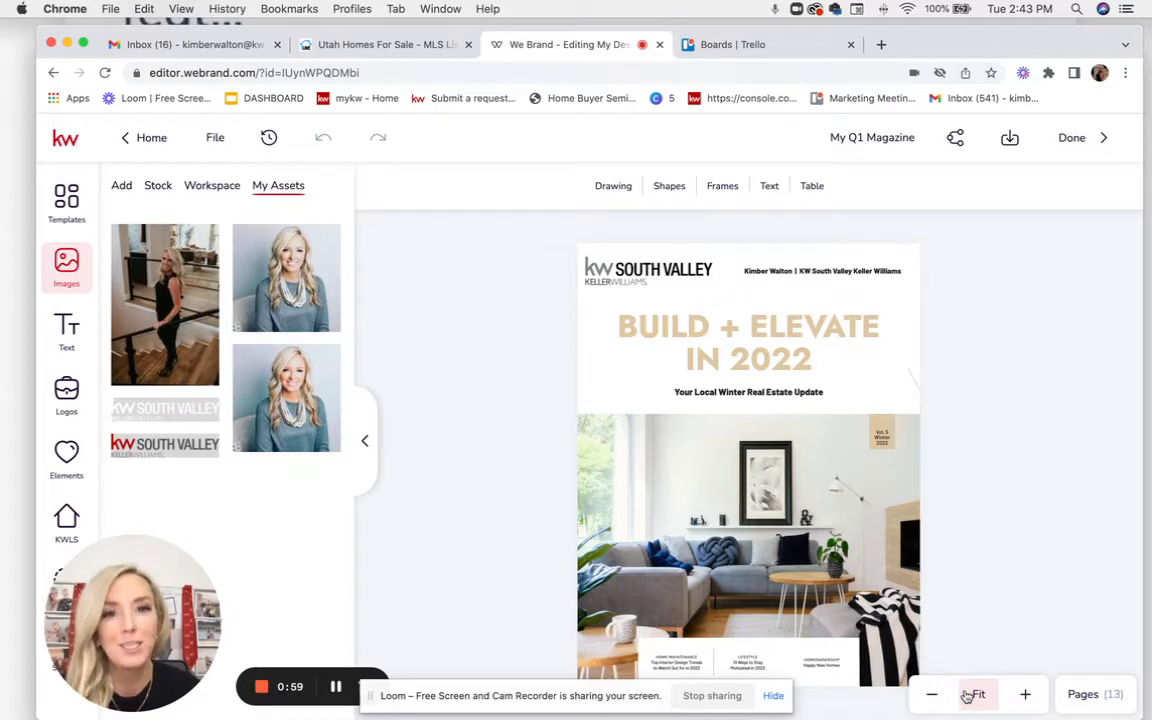
pyautogui.moveTo(1038, 293)
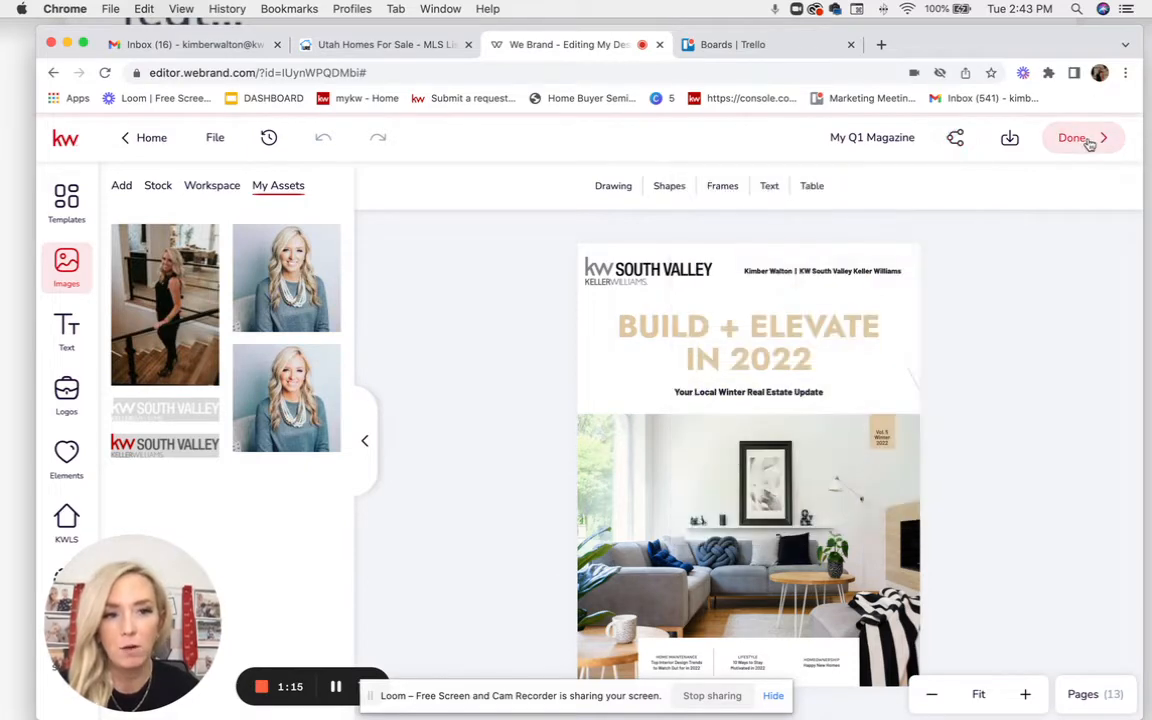
pyautogui.click(1073, 137)
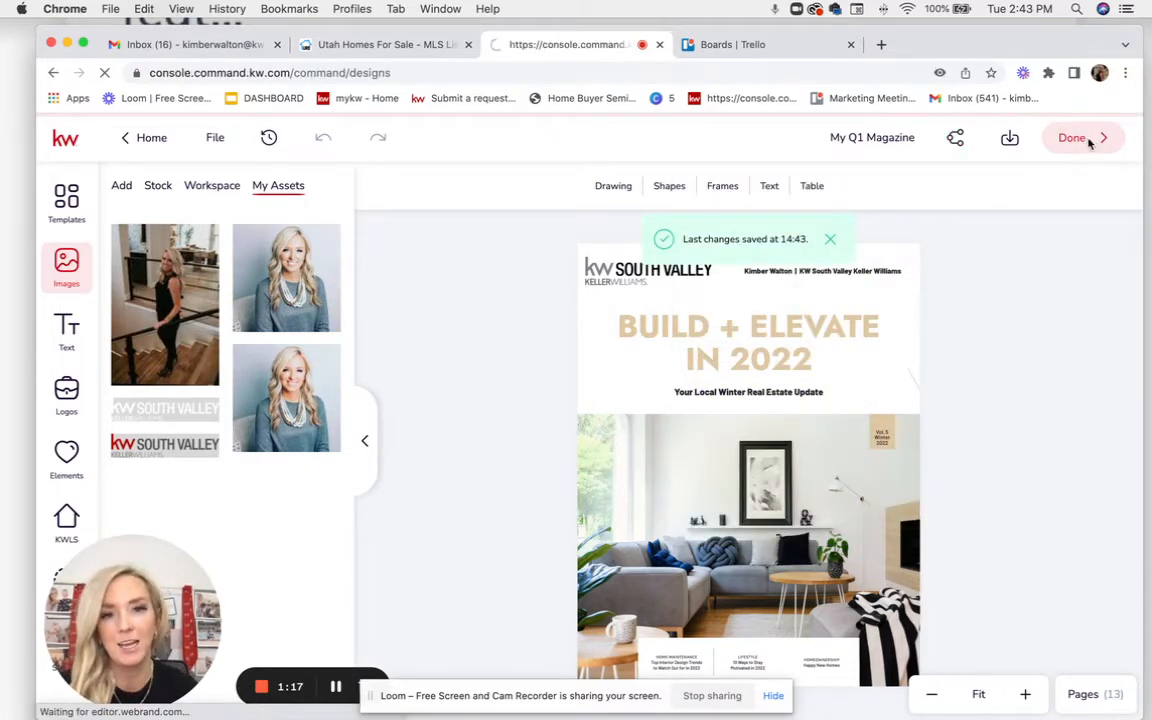
# Step: Confirm leaving the WeBrand editor and open My SmartPlans from the sidebar
pyautogui.click(1071, 137)
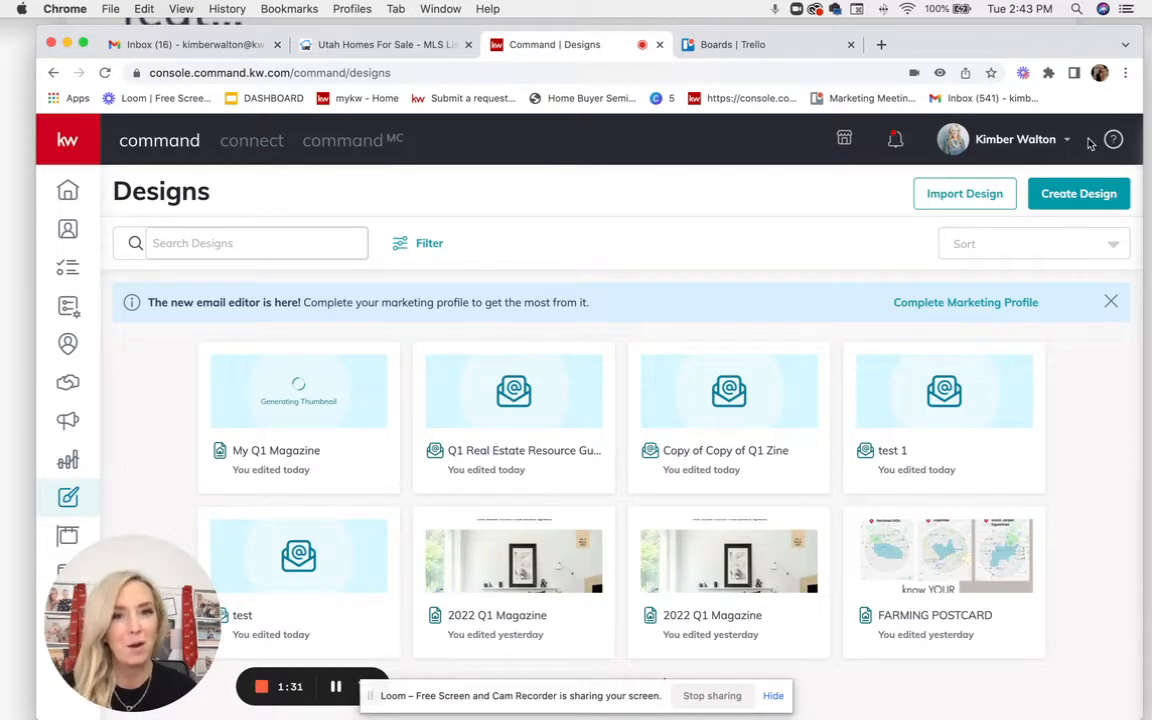
pyautogui.moveTo(128, 461)
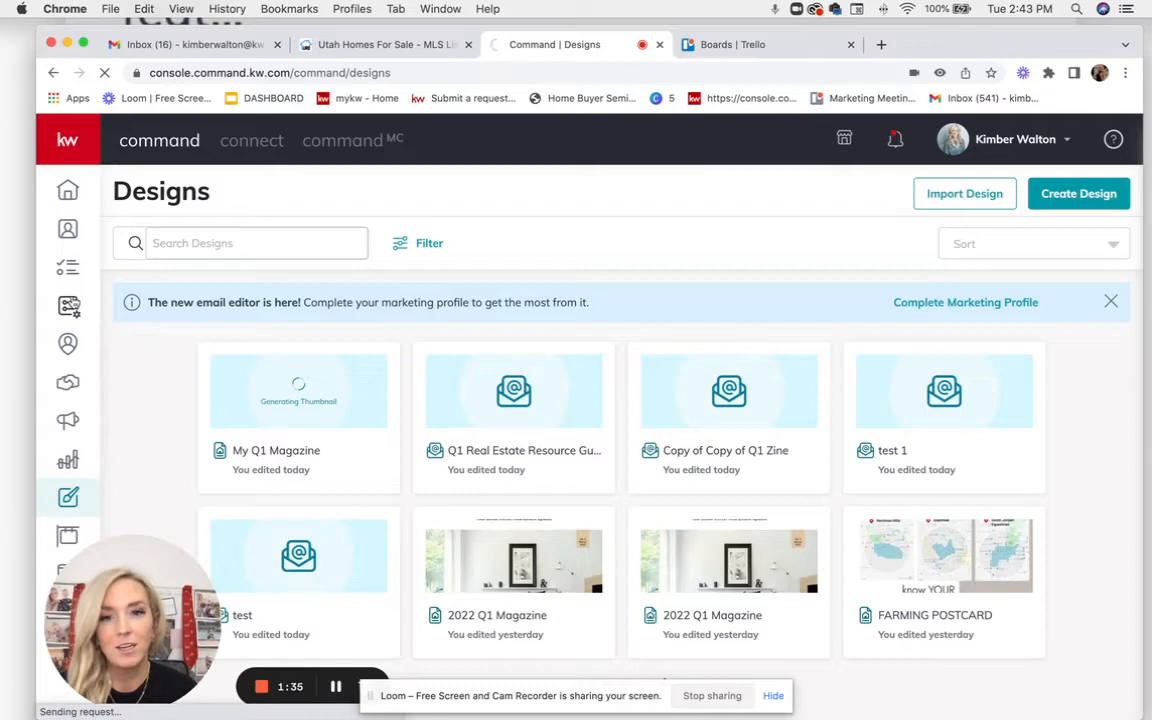
pyautogui.click(68, 306)
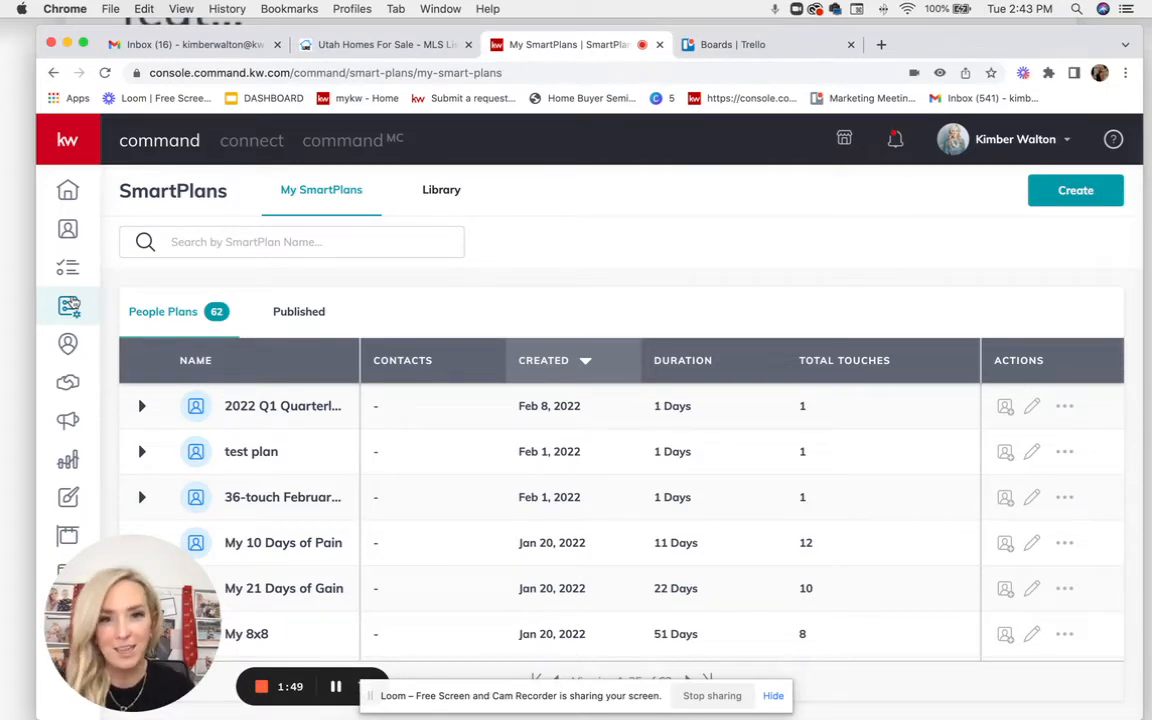
pyautogui.moveTo(518, 148)
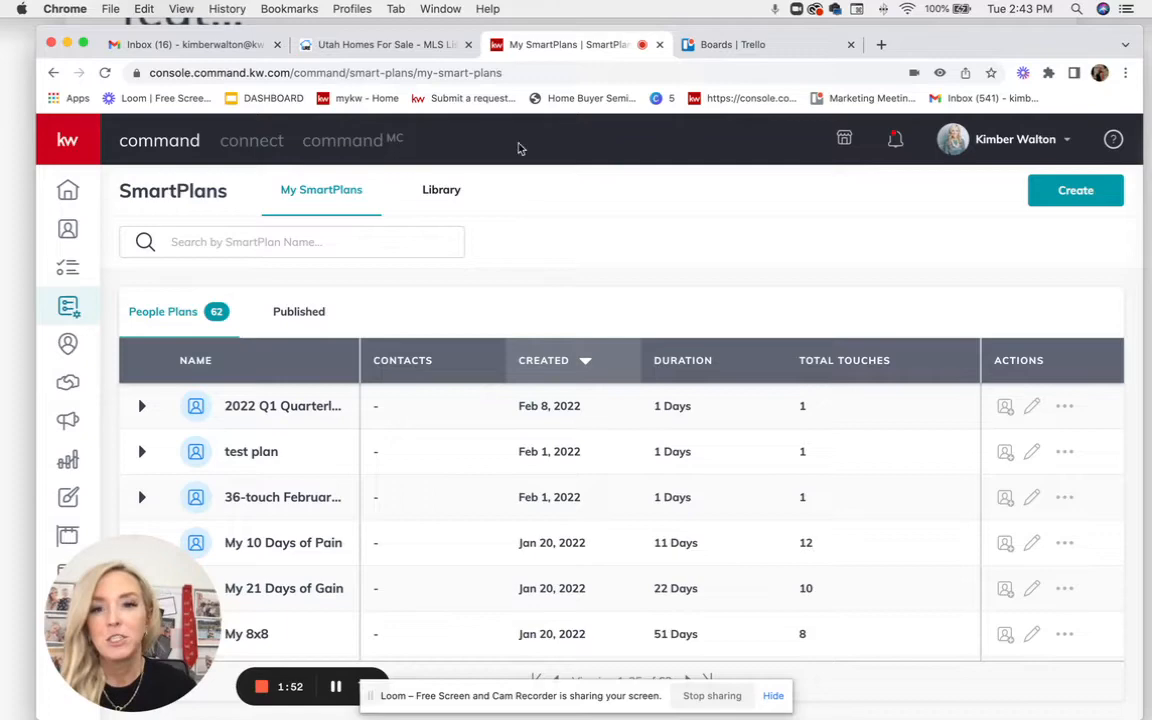
pyautogui.click(441, 189)
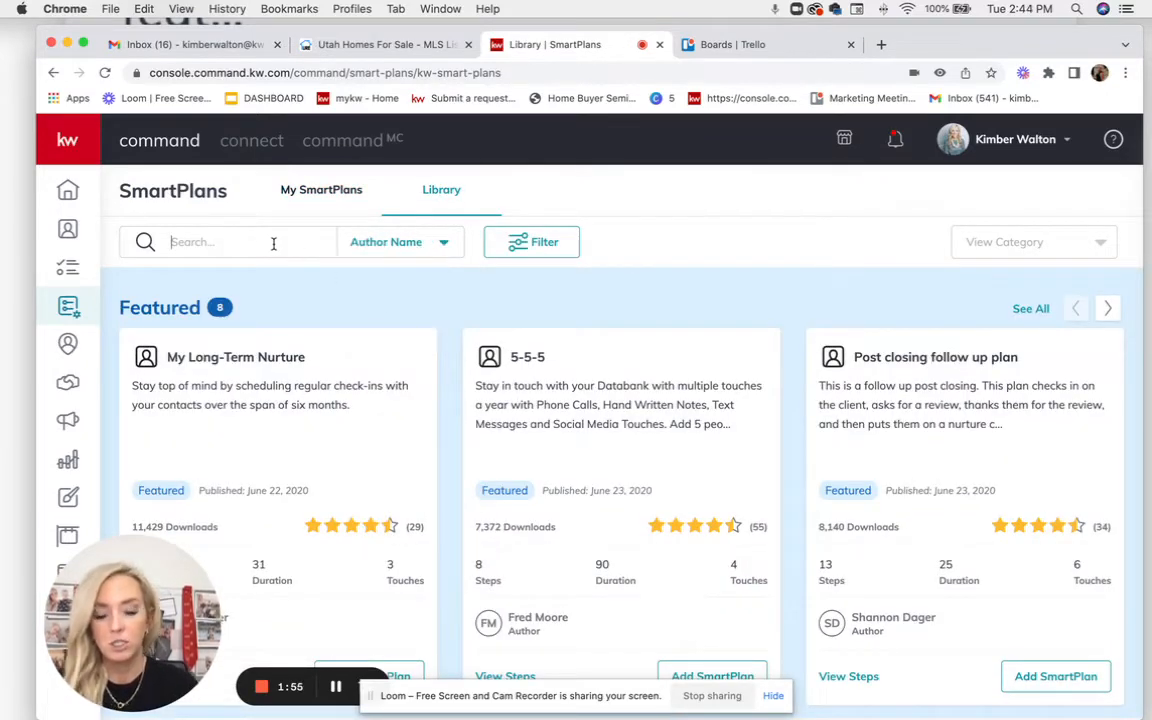
pyautogui.write('Kimber Walton')
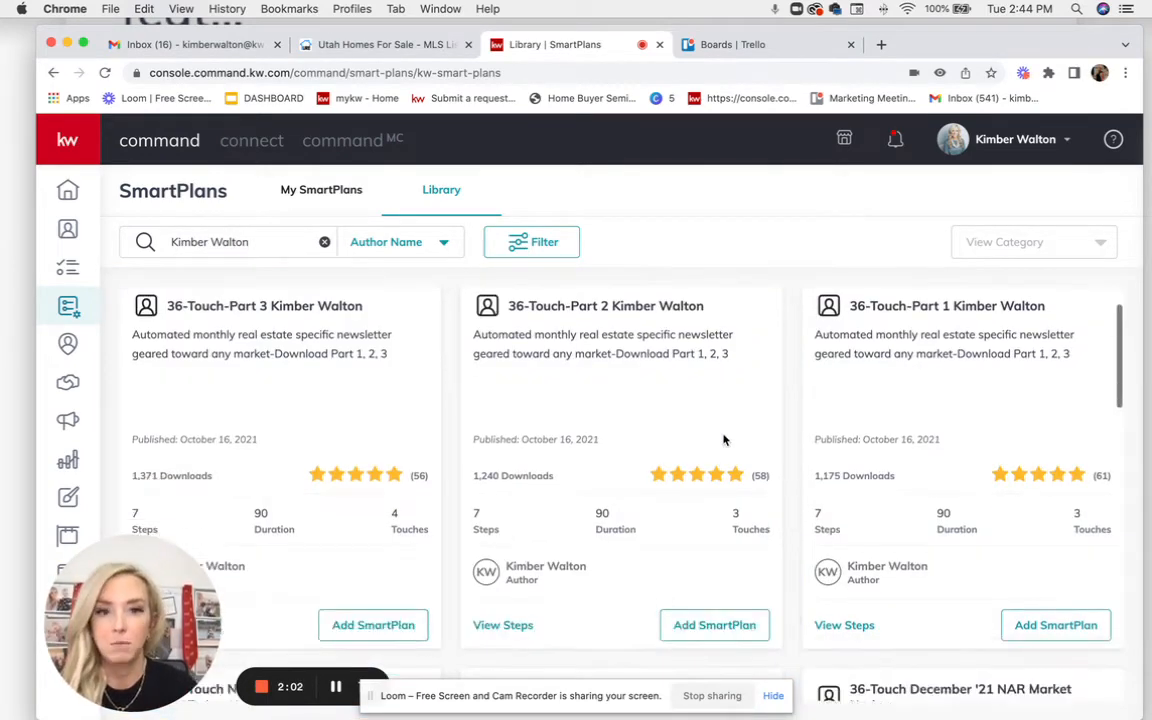
pyautogui.scroll(-3)
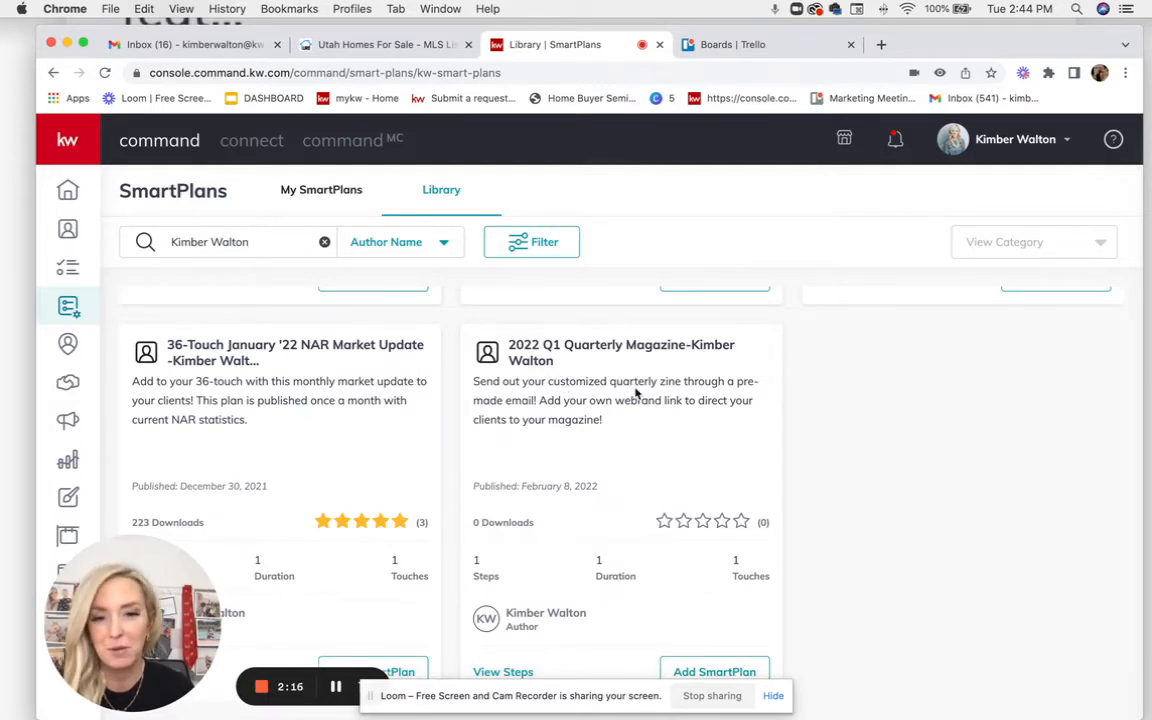
pyautogui.moveTo(684, 426)
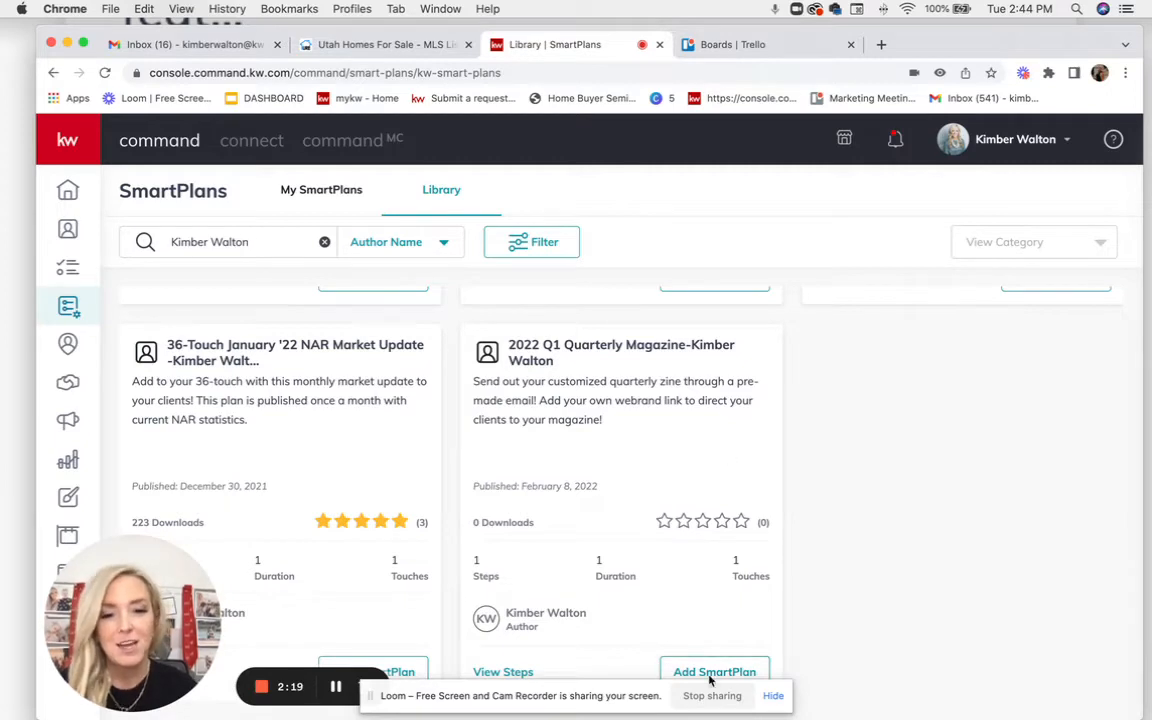
pyautogui.click(321, 190)
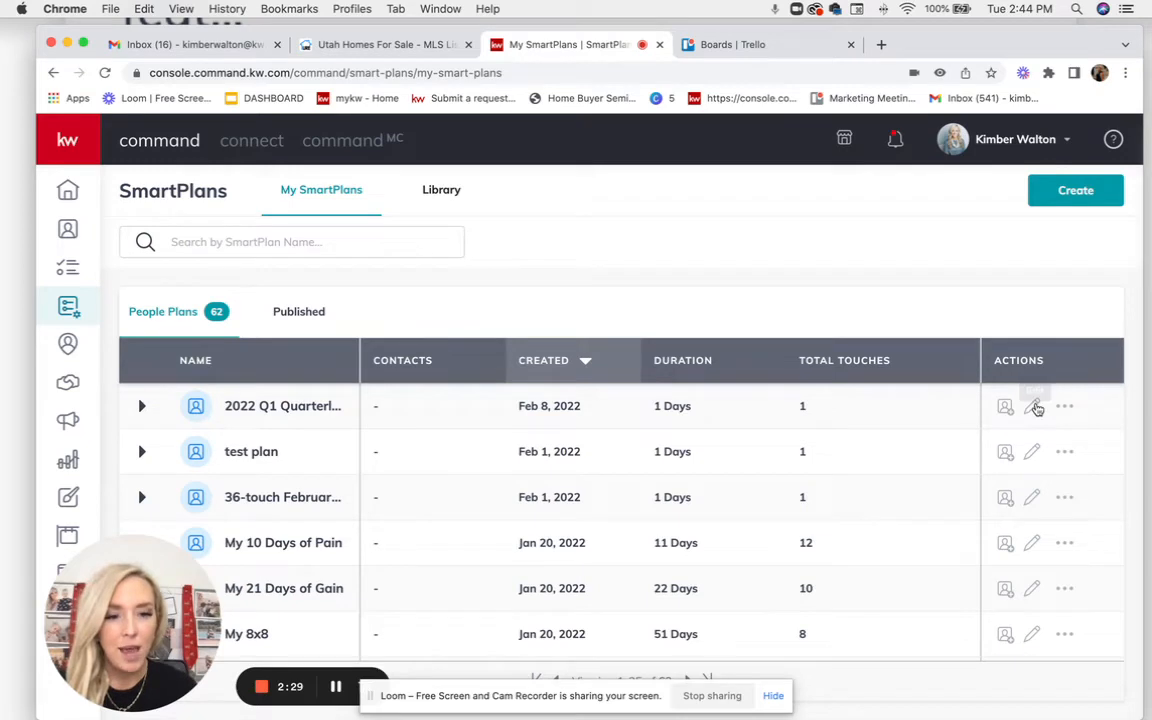
# Step: Edit the 2022 Q1 Quarterly Magazine plan and scroll down to its Email Content
pyautogui.click(1031, 405)
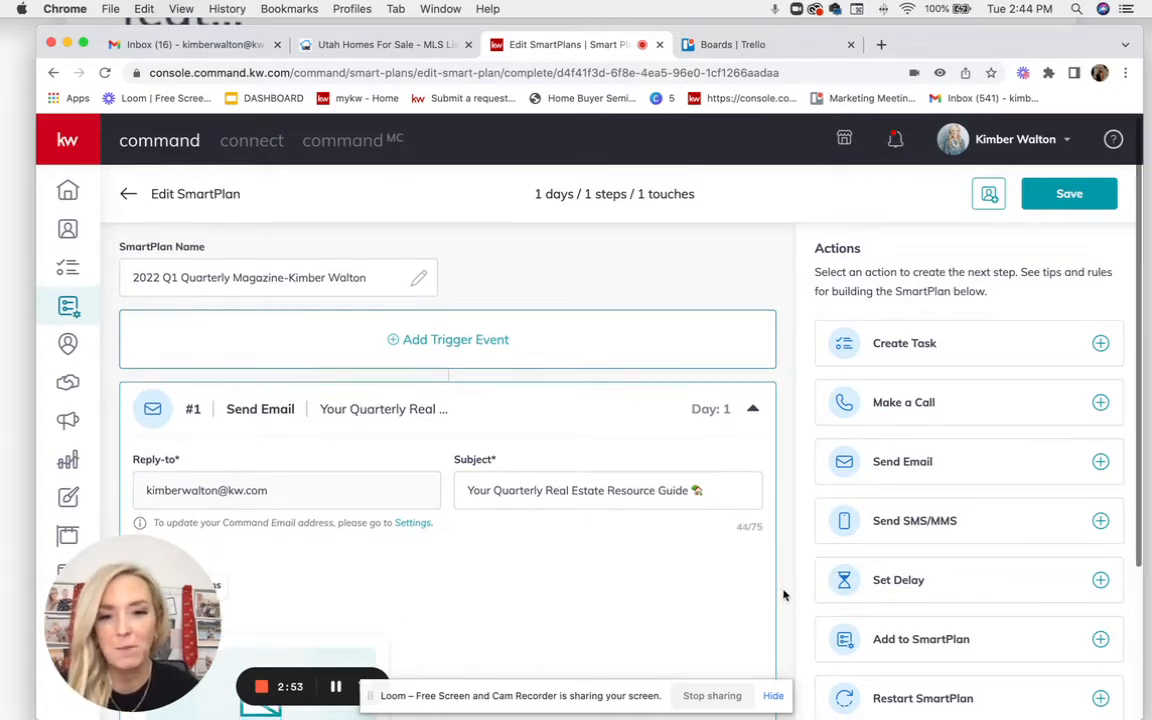
pyautogui.scroll(-3)
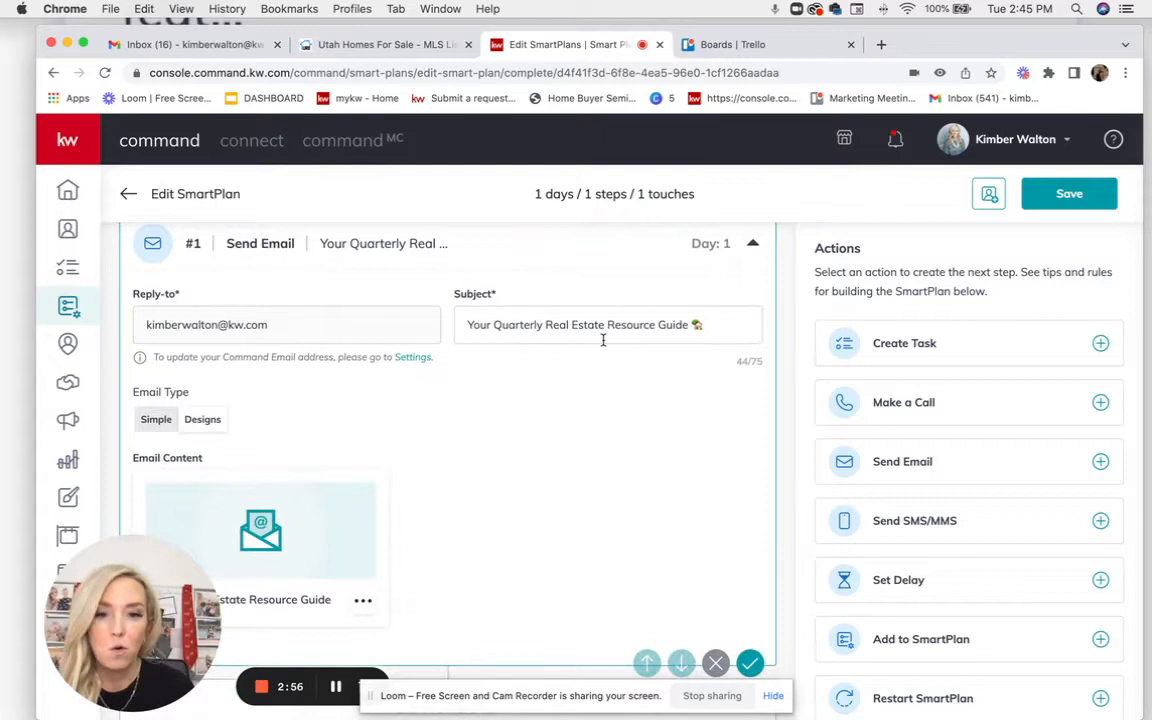
pyautogui.moveTo(641, 352)
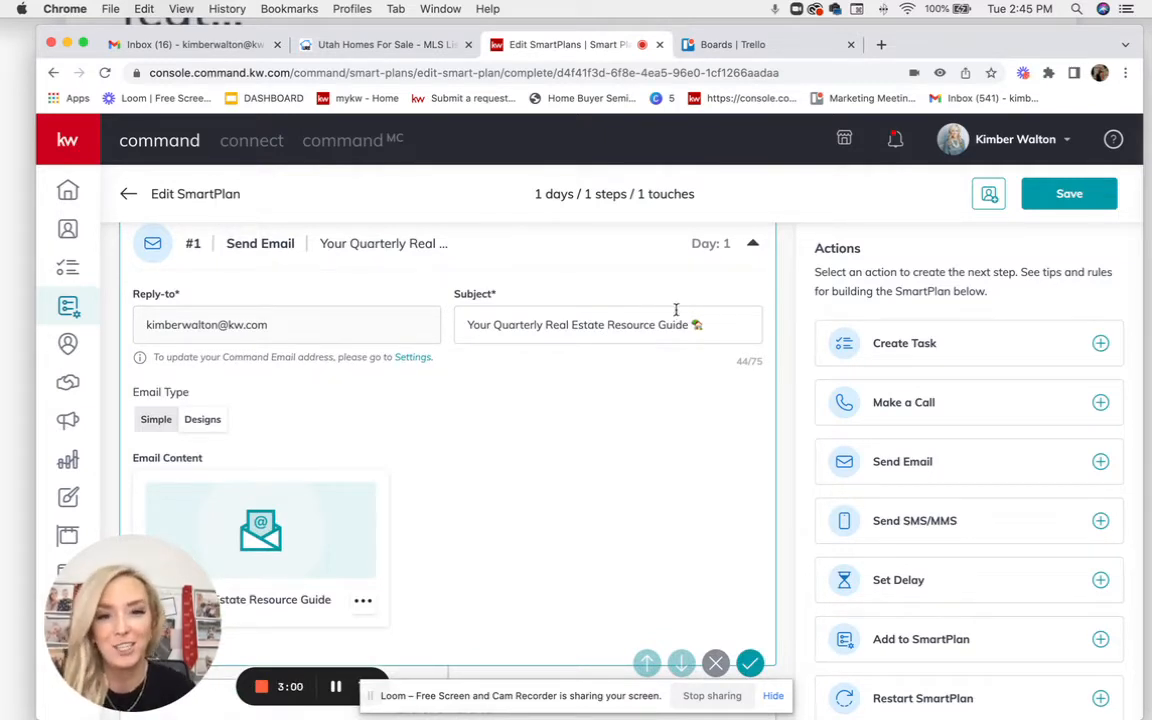
pyautogui.scroll(-3)
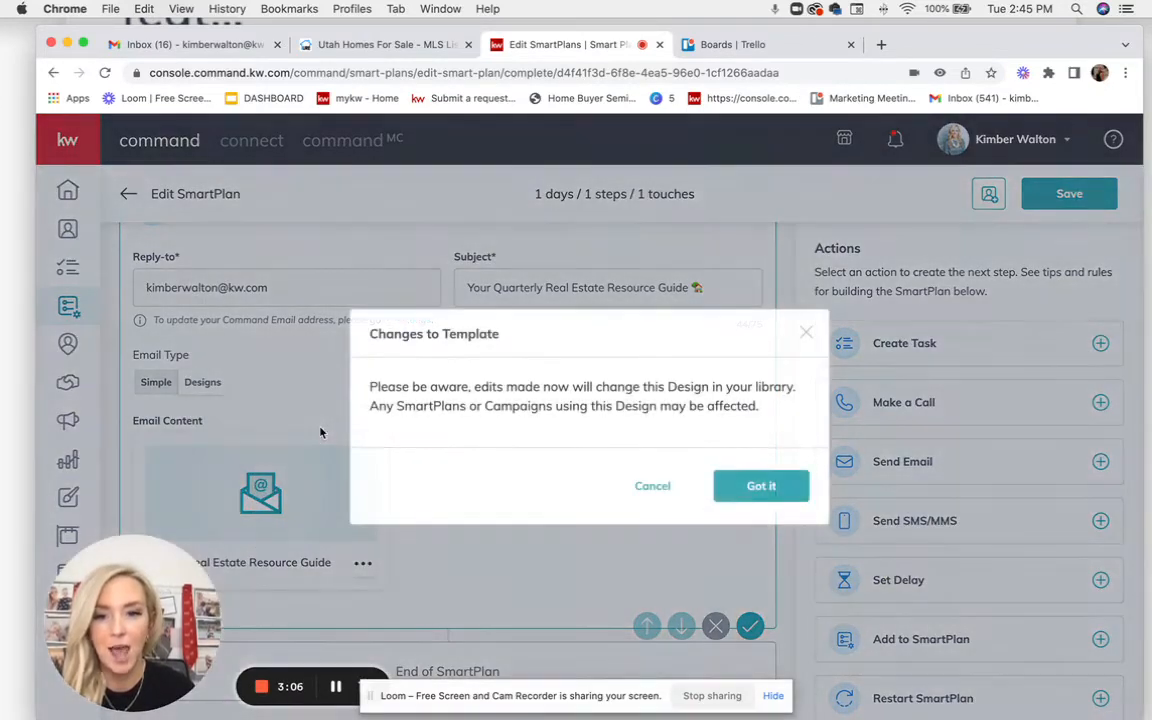
# Step: Accept the Changes to Template warning and scroll the email to its guide contents section
pyautogui.click(761, 485)
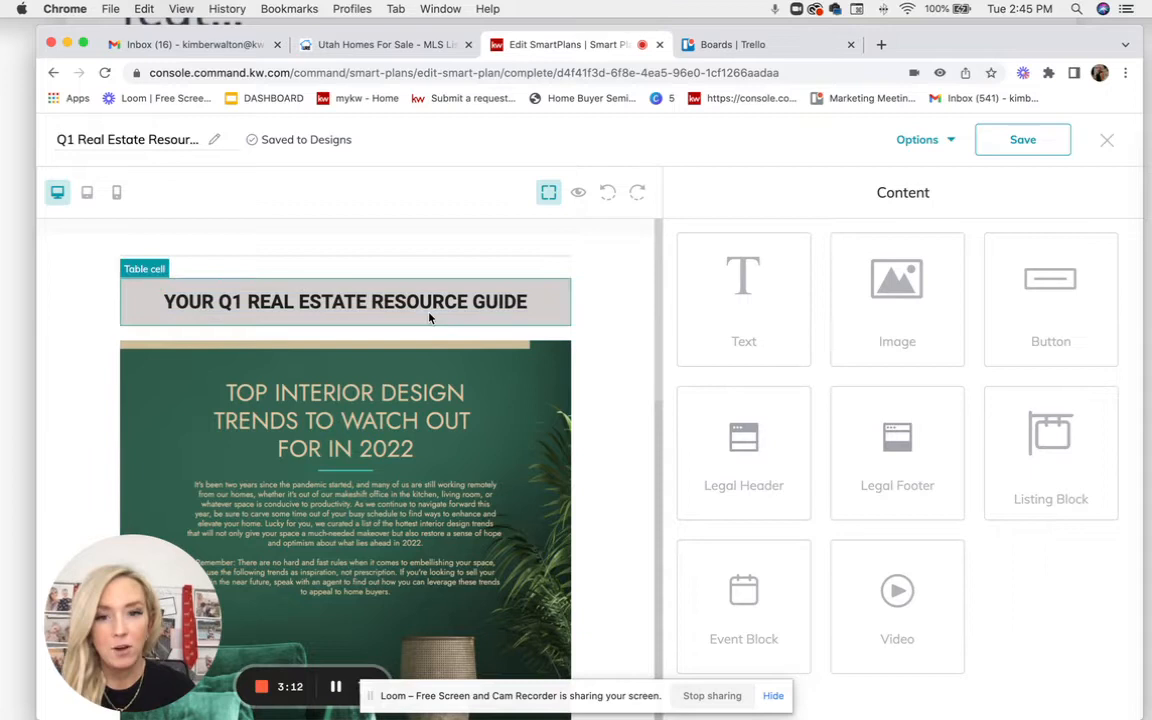
pyautogui.scroll(-3)
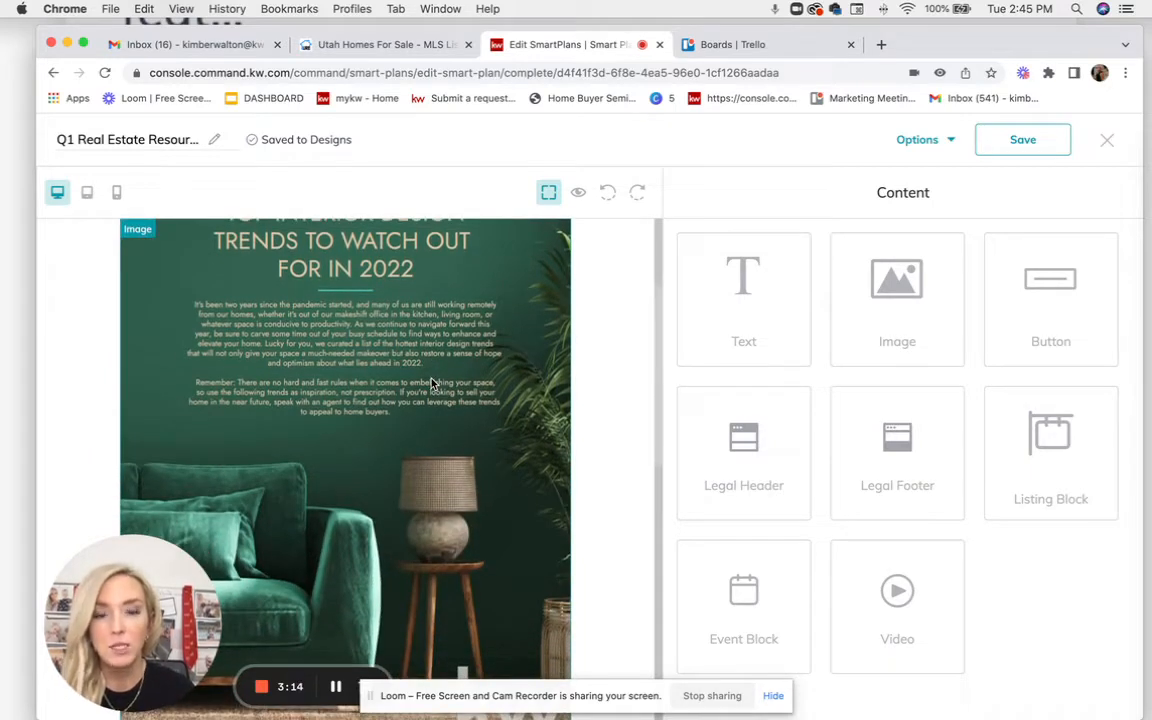
pyautogui.scroll(-3)
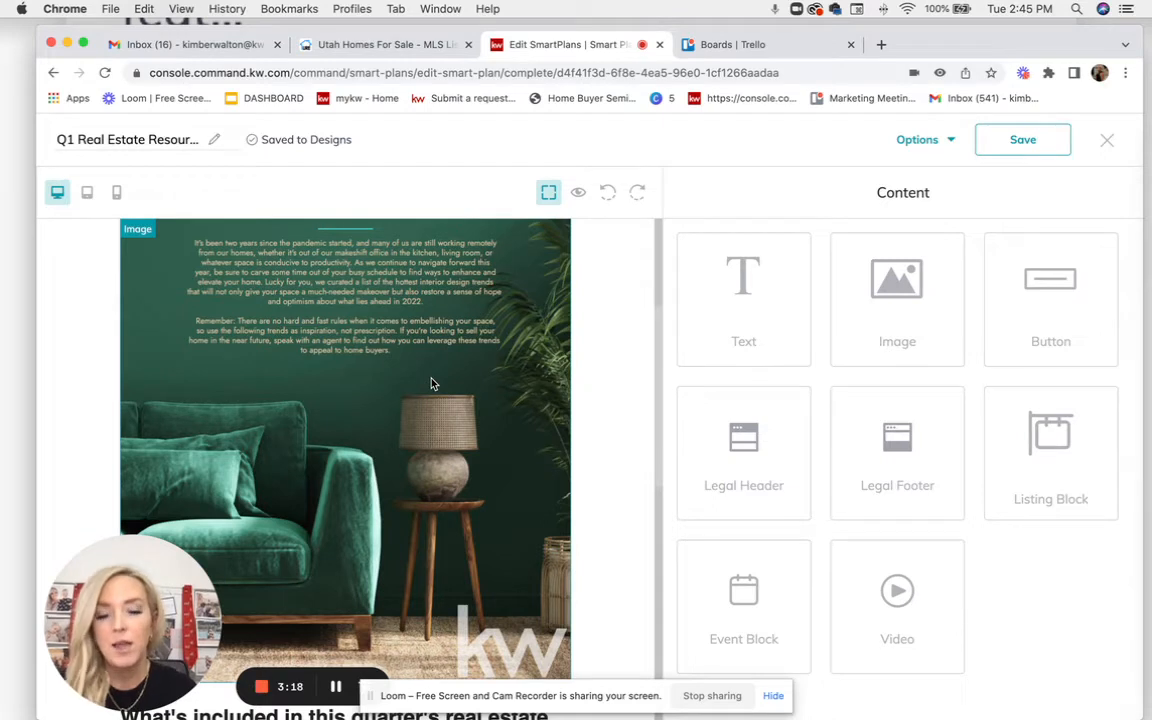
pyautogui.moveTo(519, 658)
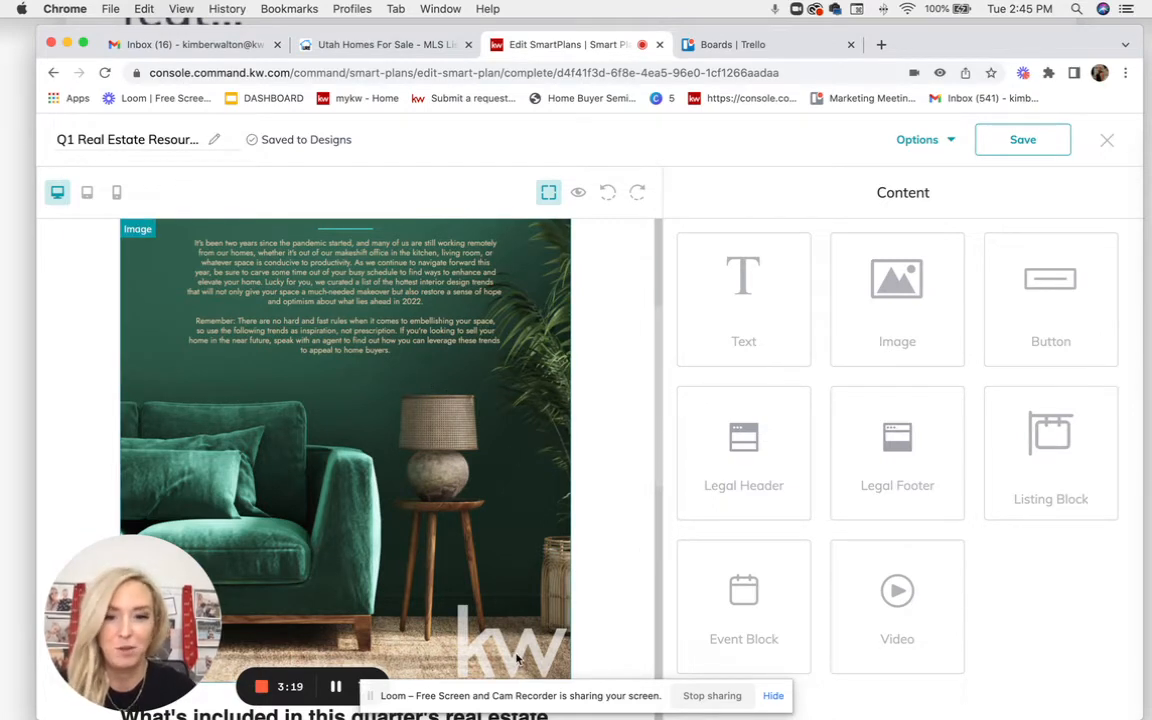
pyautogui.scroll(-3)
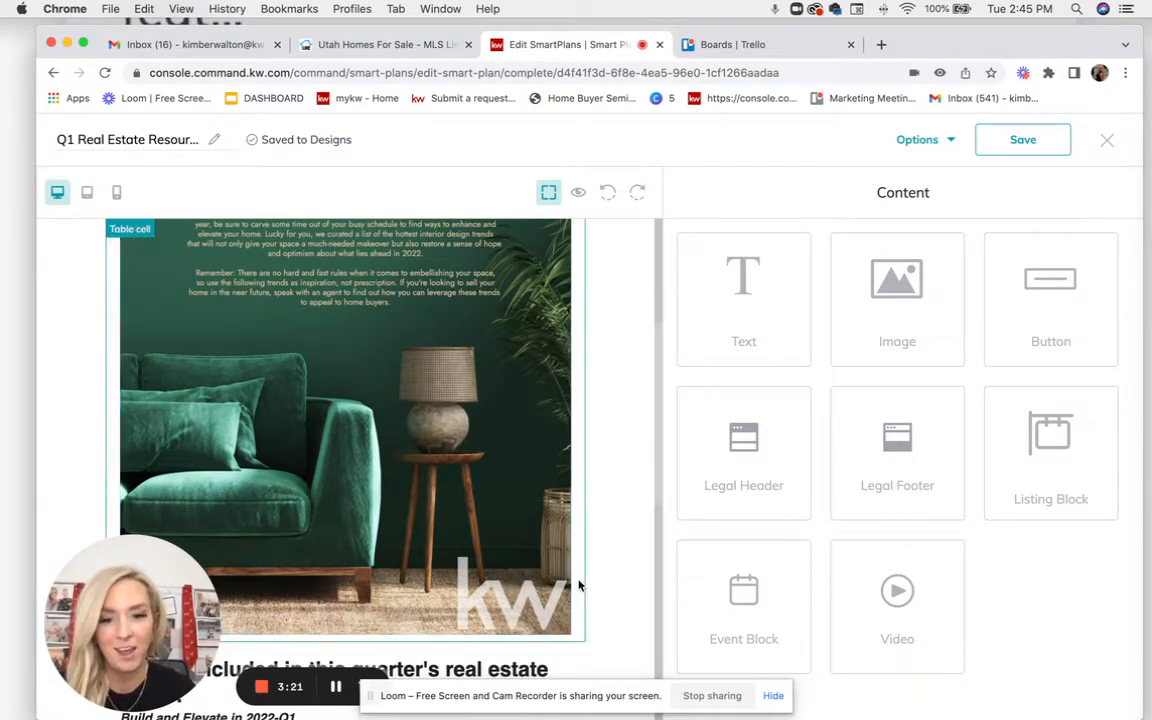
pyautogui.scroll(-3)
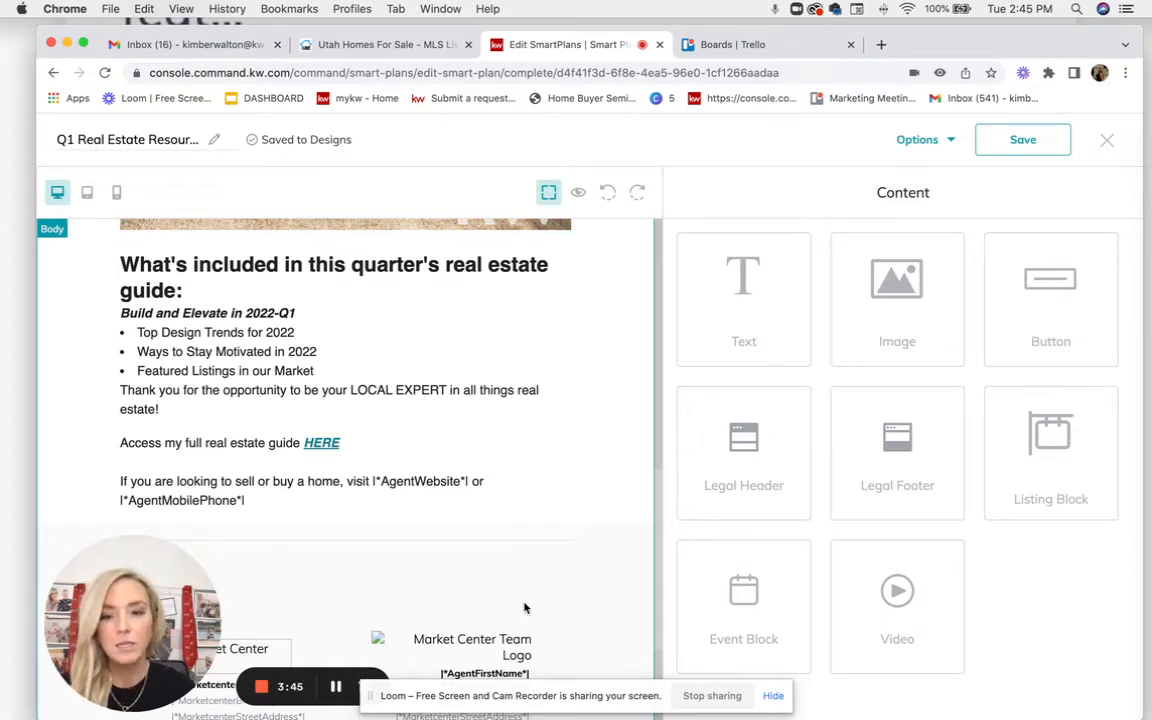
# Step: Link the word HERE to the WeBrand URL brand.com/lUynWPQDMbi and finish the text edit
pyautogui.click(345, 471)
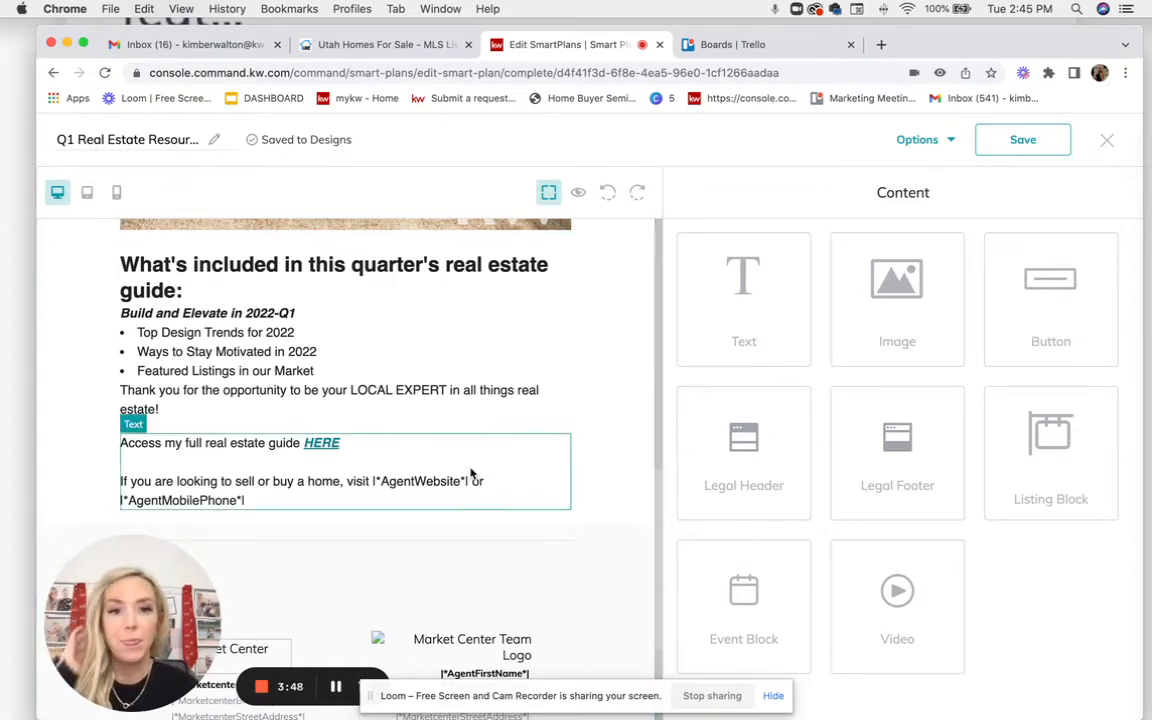
pyautogui.moveTo(368, 446)
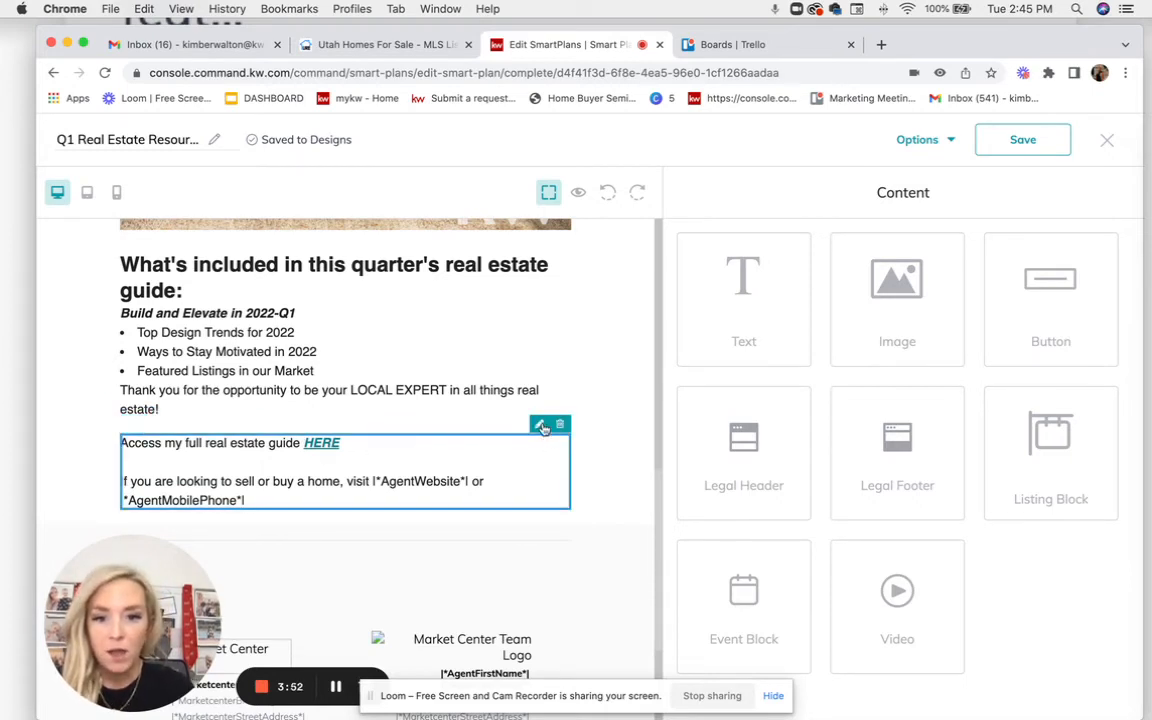
pyautogui.click(540, 424)
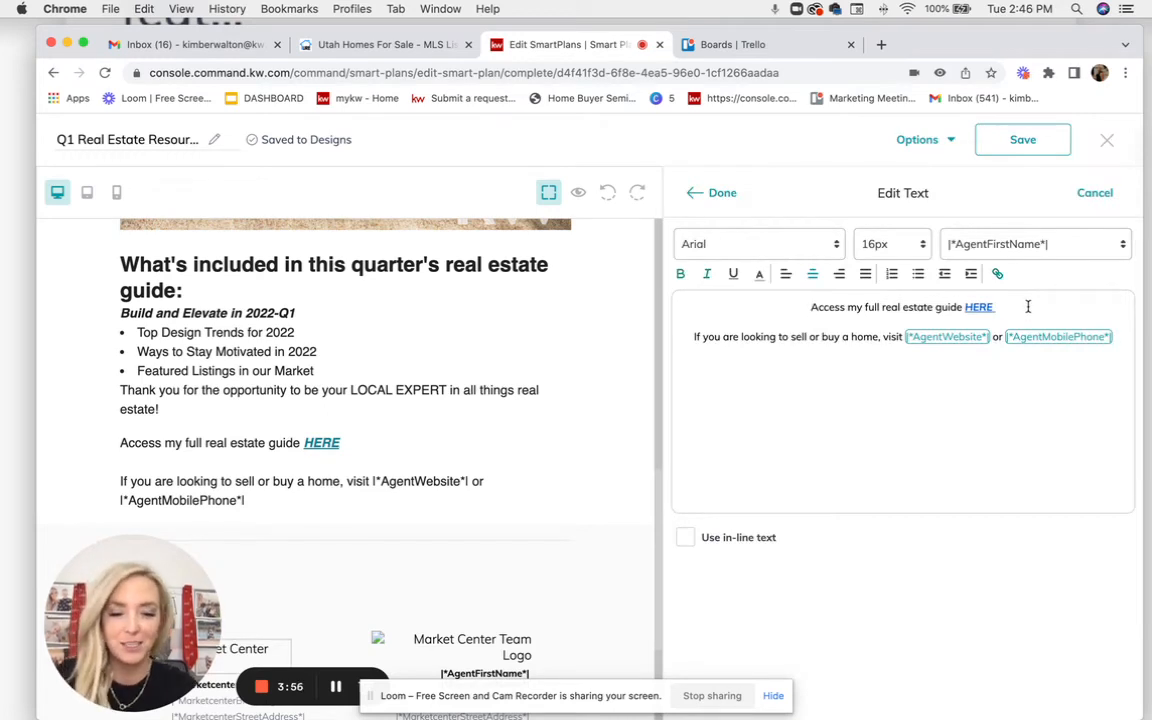
pyautogui.write('(insert link')
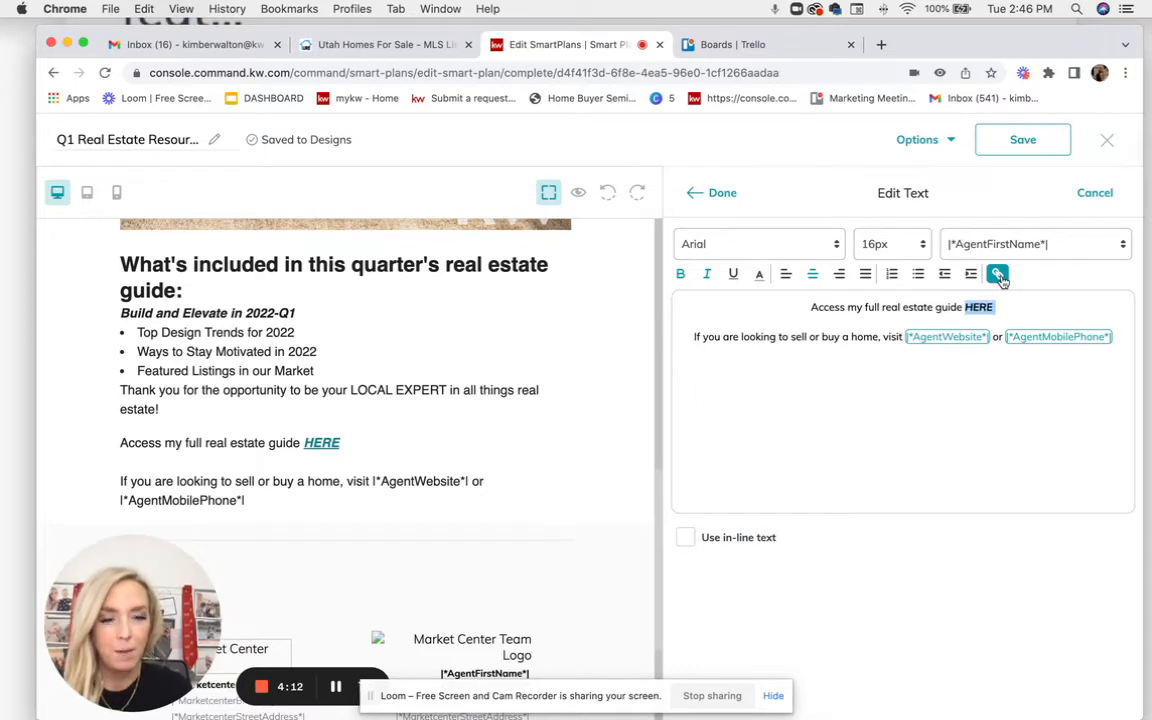
pyautogui.click(997, 273)
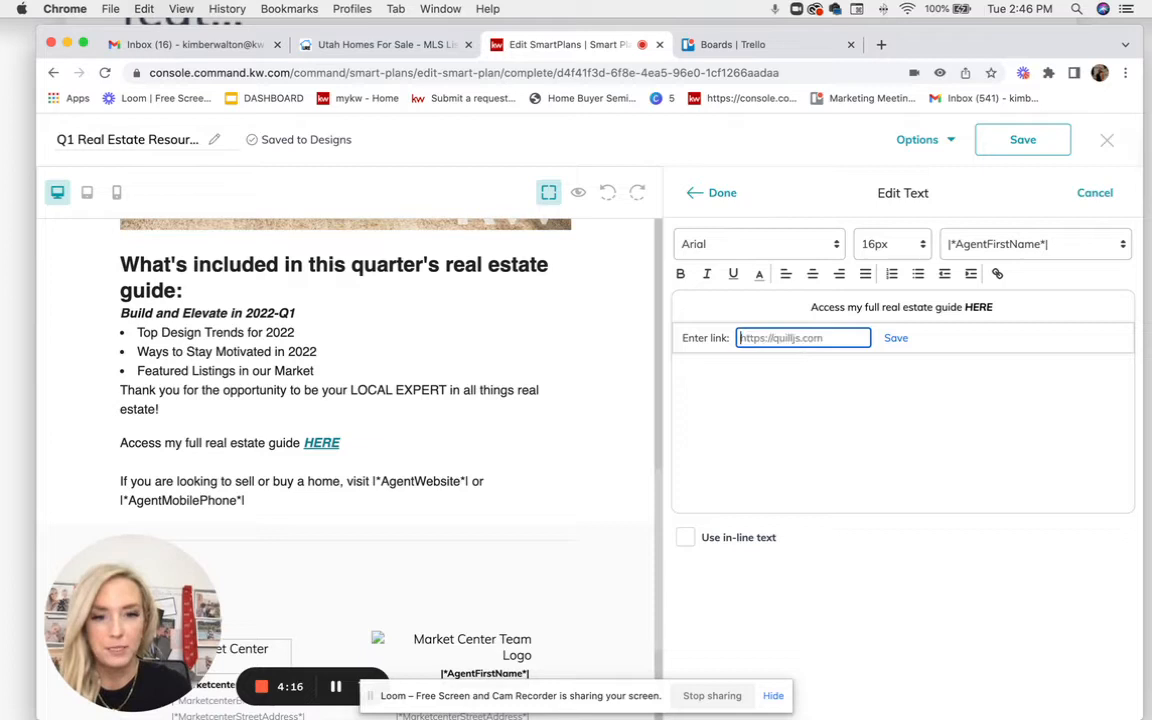
pyautogui.write('brand.com/lUynWPQDMbi')
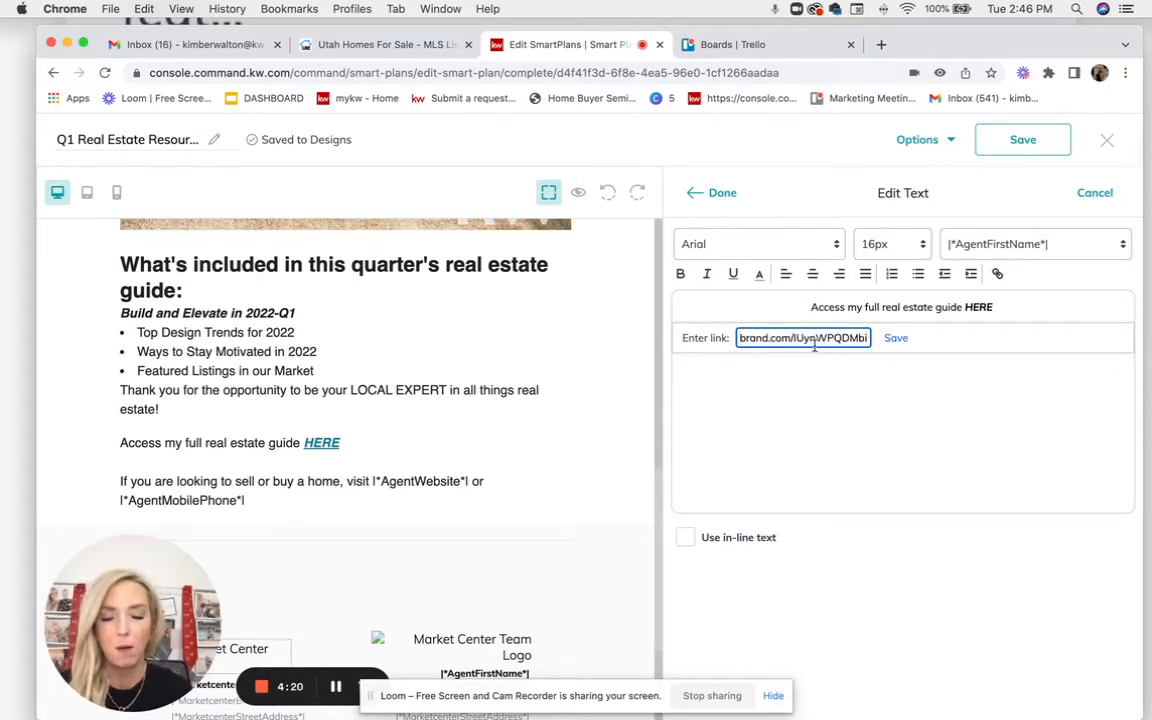
pyautogui.click(895, 337)
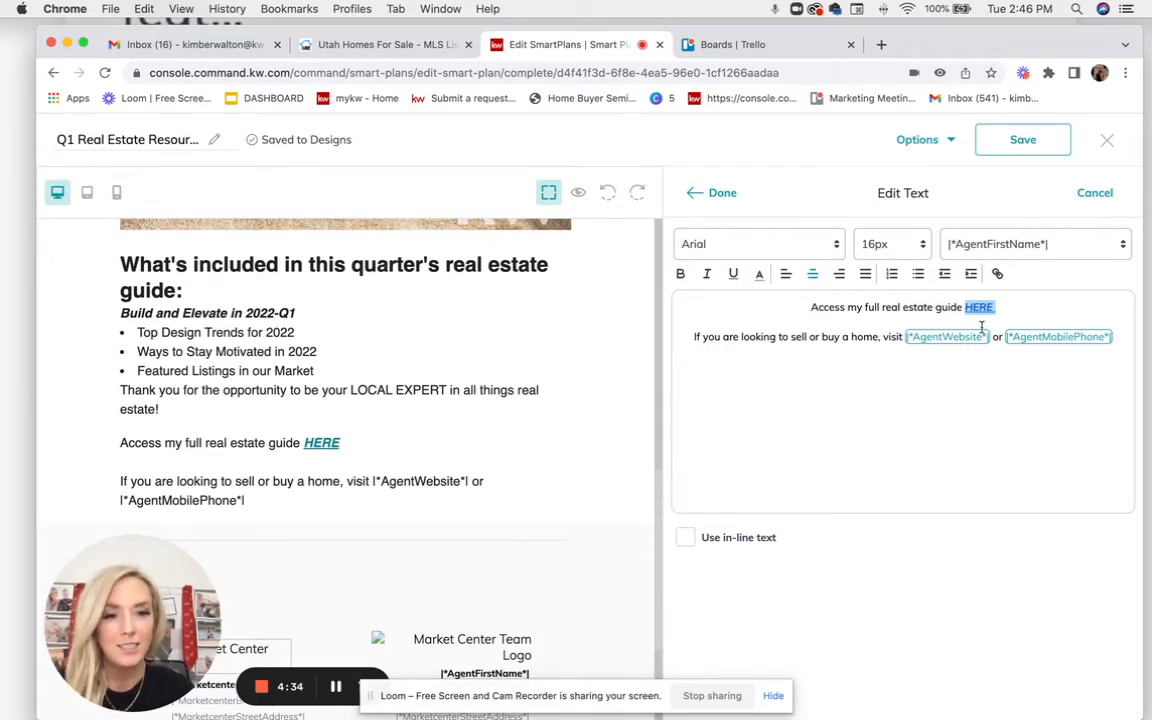
pyautogui.click(711, 192)
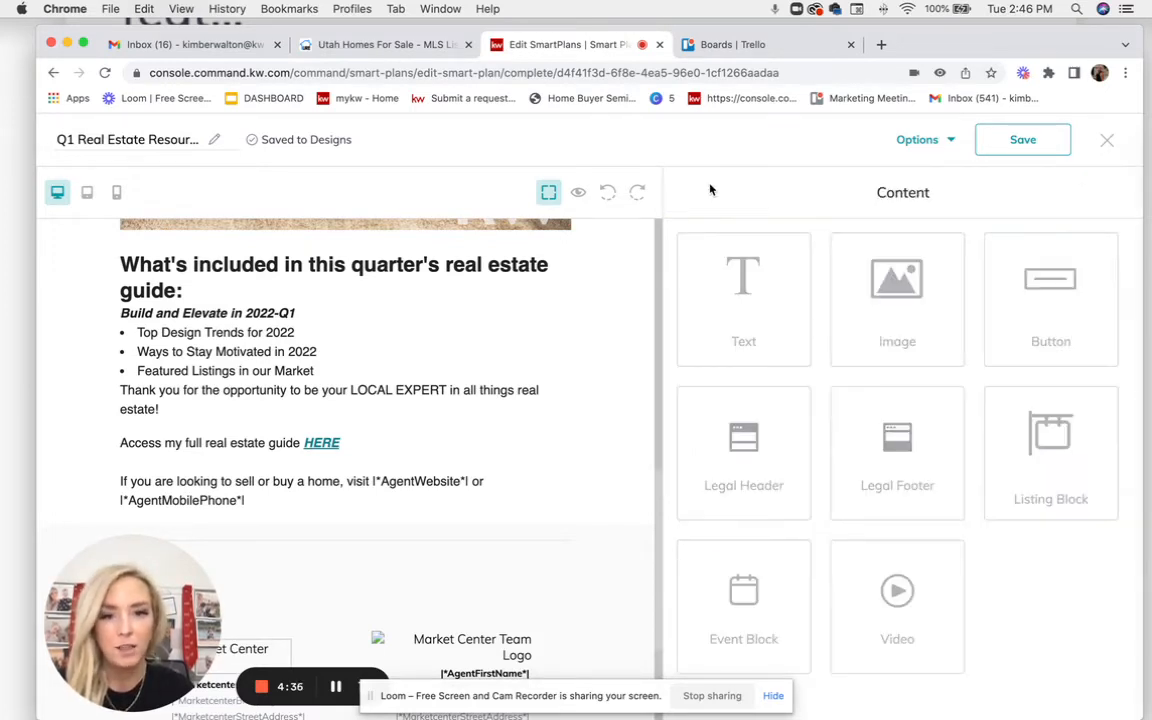
# Step: Save the Q1 Real Estate Resource Guide email design and close the designer
pyautogui.scroll(-3)
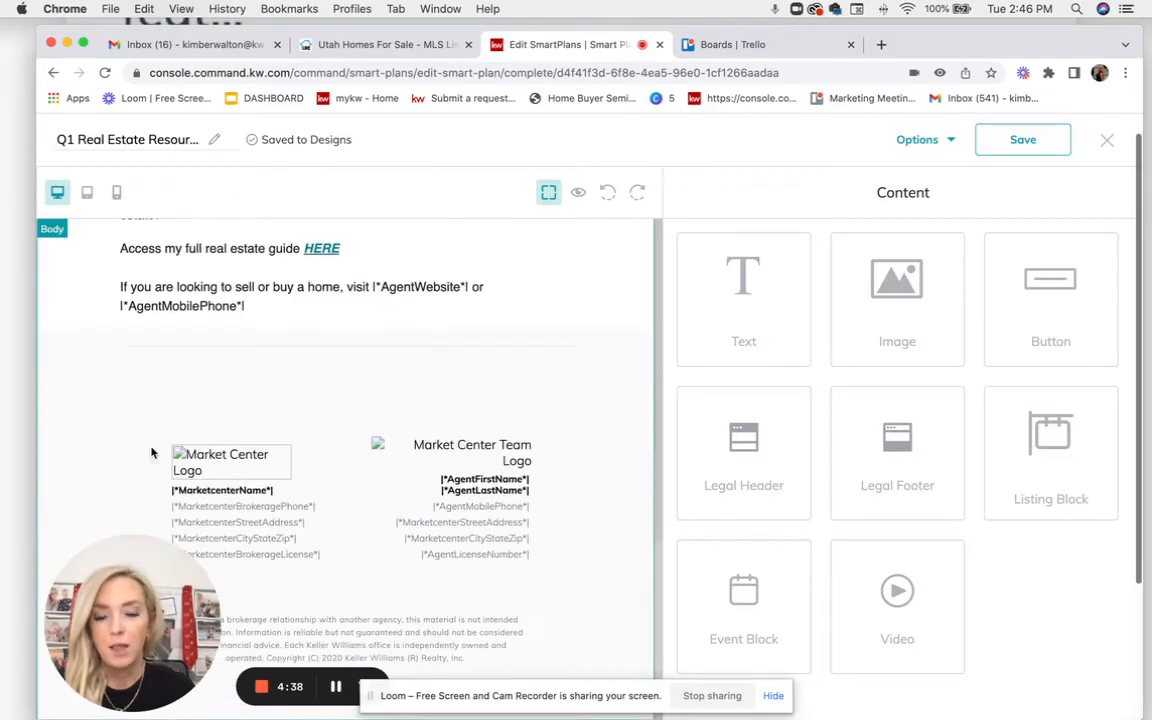
pyautogui.scroll(3)
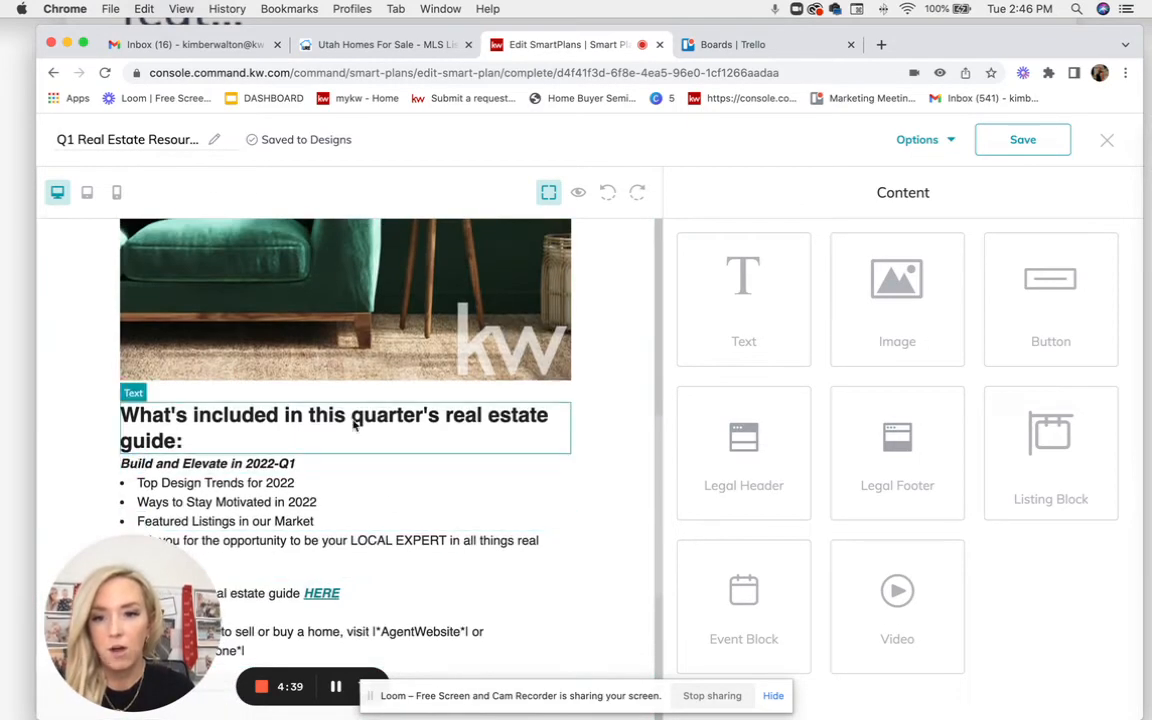
pyautogui.scroll(3)
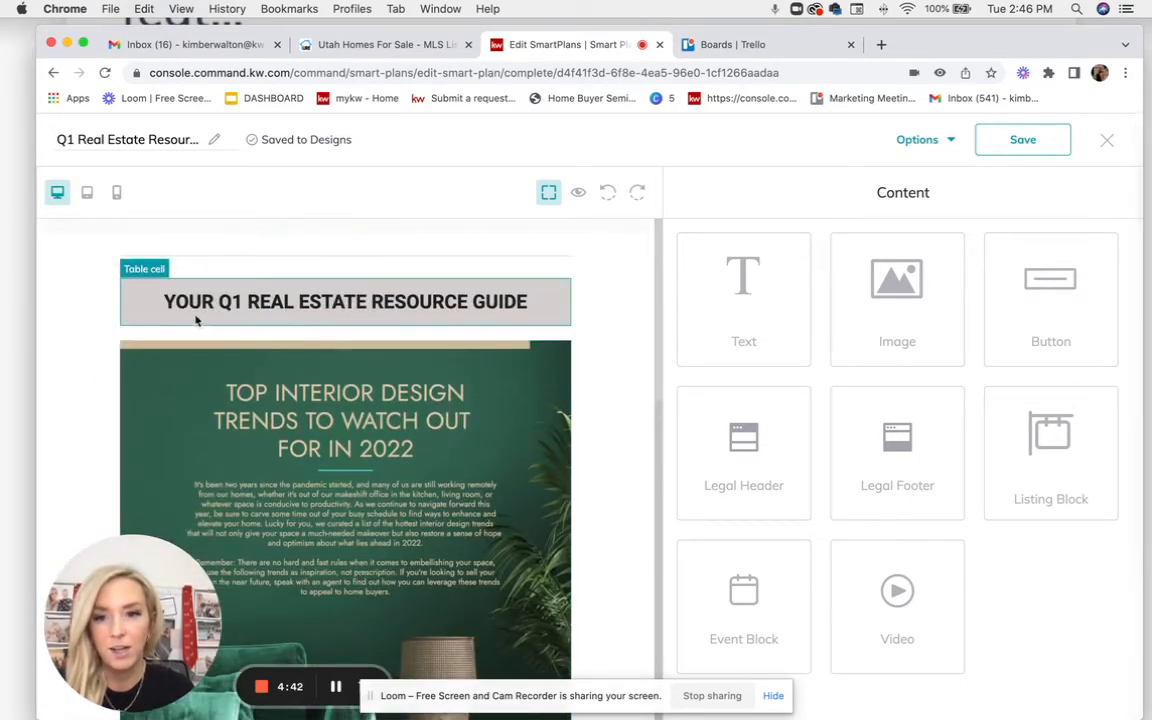
pyautogui.click(1022, 139)
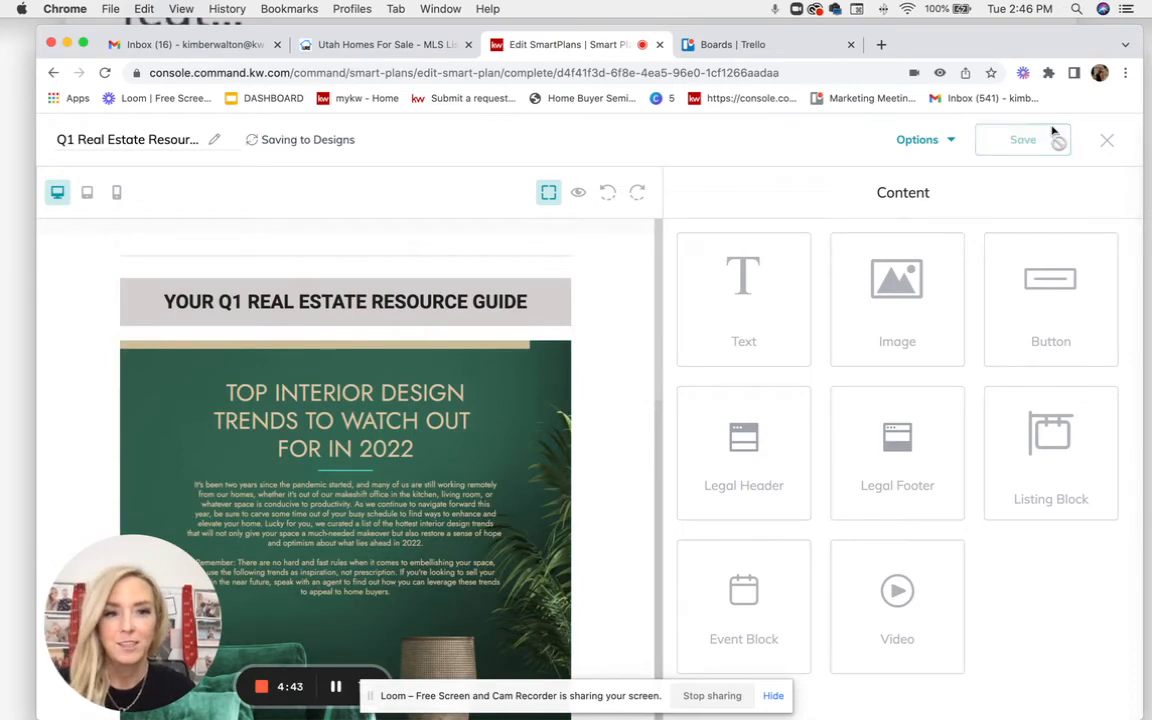
pyautogui.click(1106, 140)
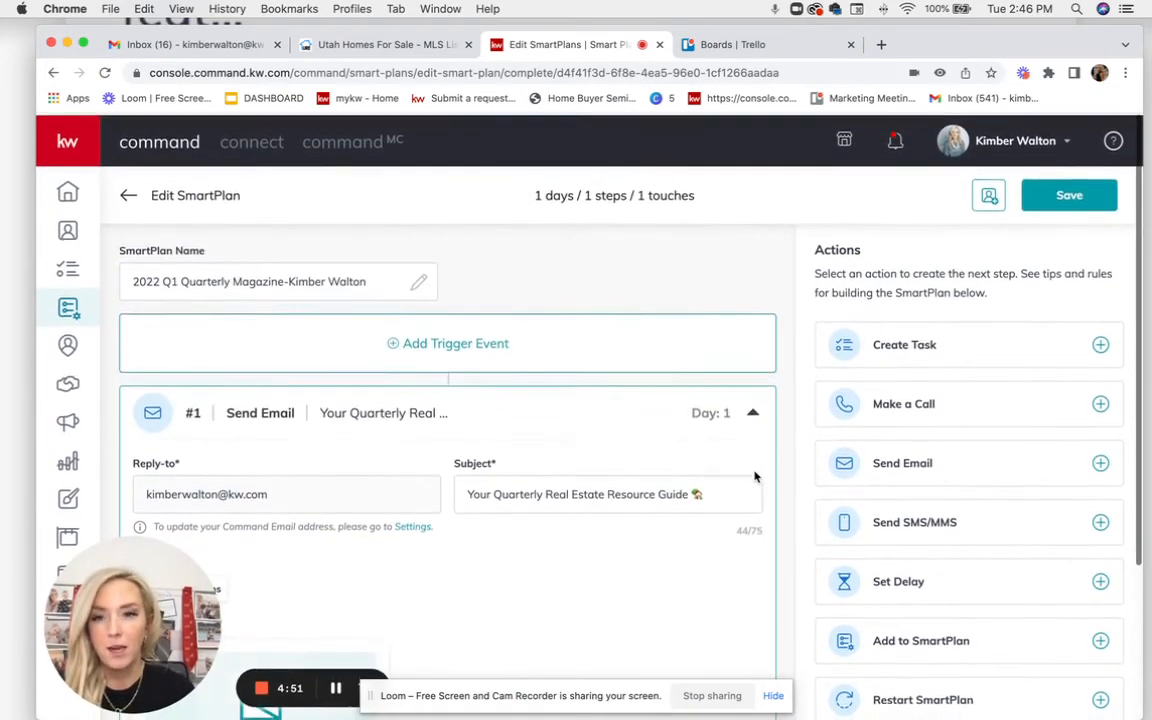
# Step: Save the Quarterly Magazine SmartPlan and go to the Contacts list
pyautogui.click(128, 195)
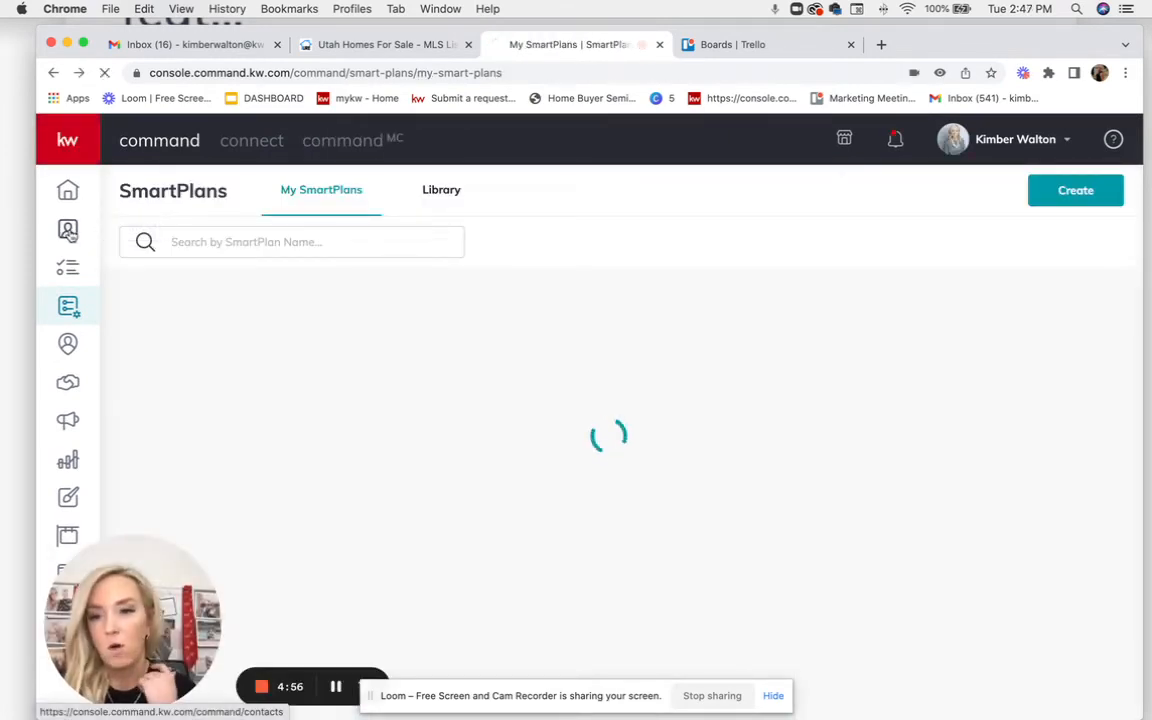
pyautogui.click(68, 231)
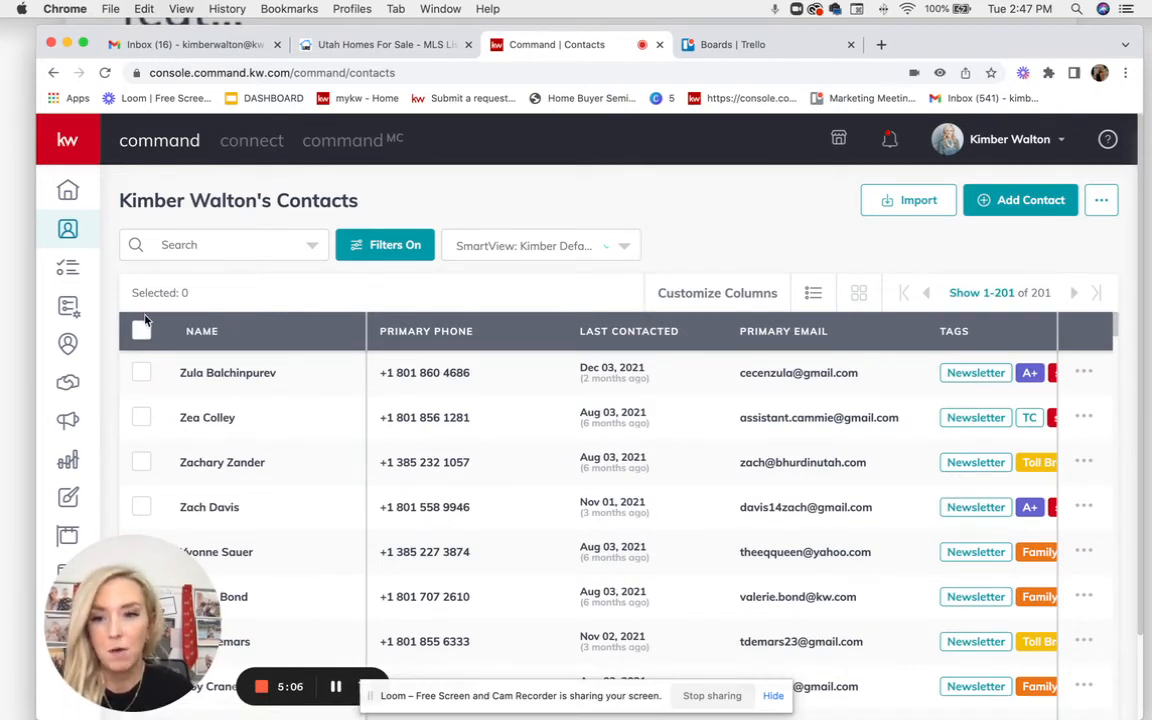
# Step: Select all 201 contacts, choose the Add to SmartPlan bulk action, then close the plan picker
pyautogui.click(141, 330)
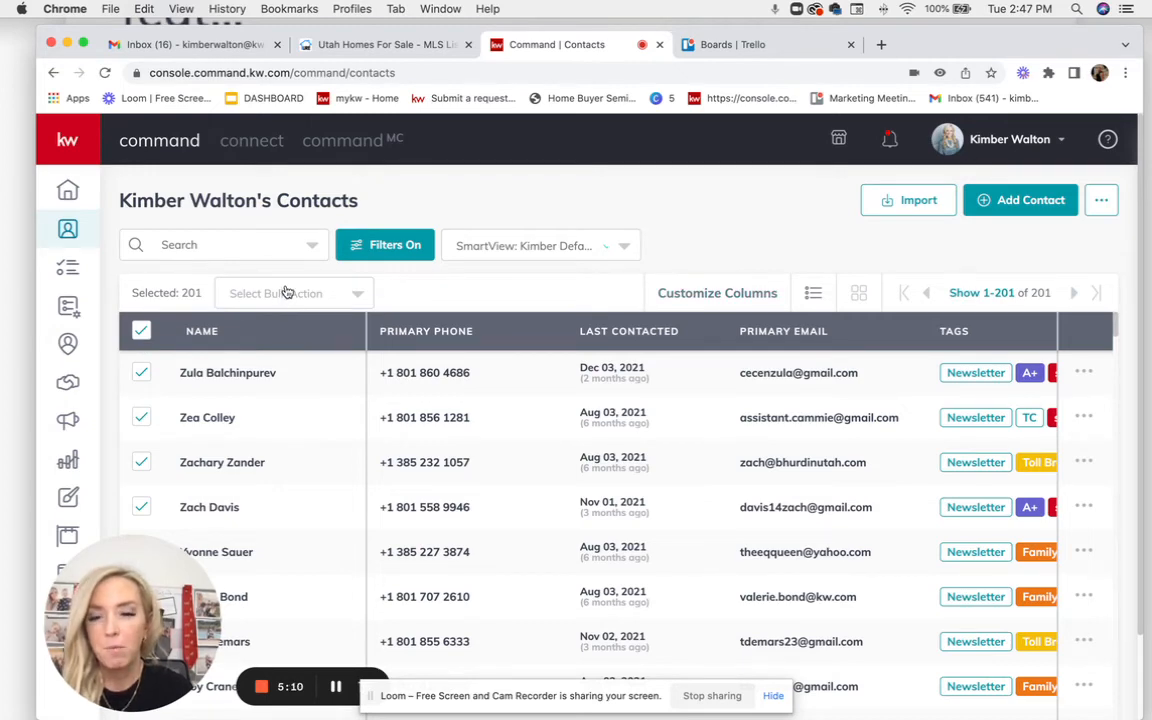
pyautogui.click(290, 293)
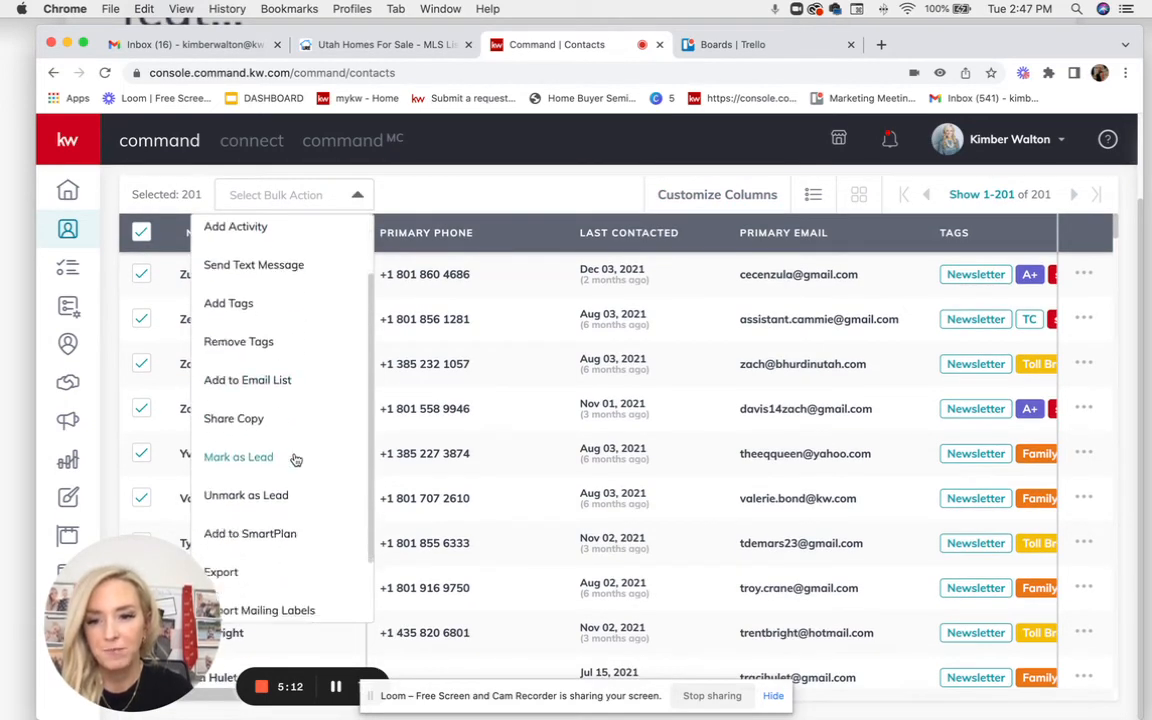
pyautogui.click(250, 533)
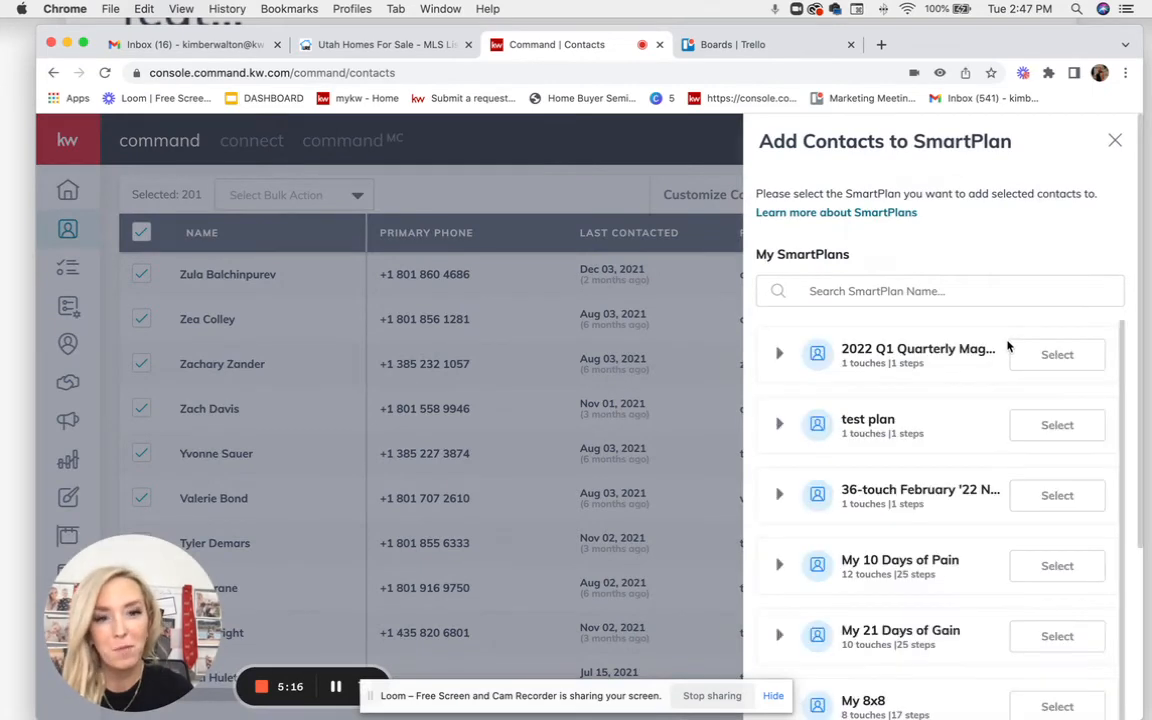
pyautogui.moveTo(940, 387)
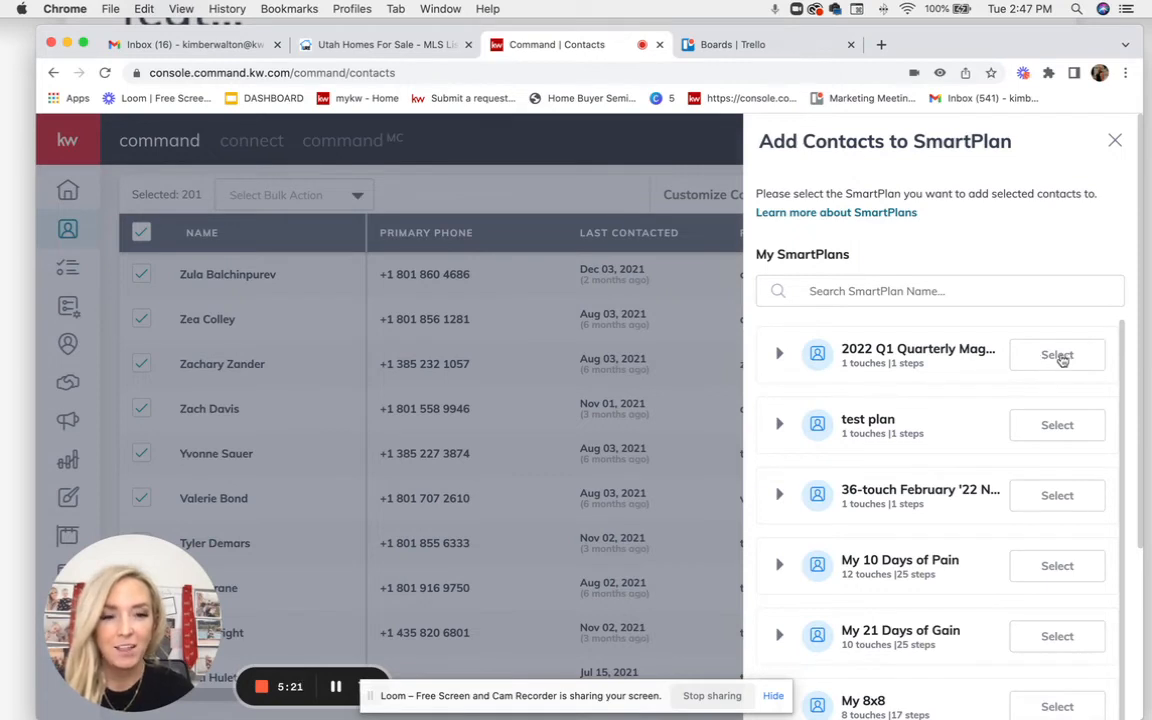
pyautogui.moveTo(998, 397)
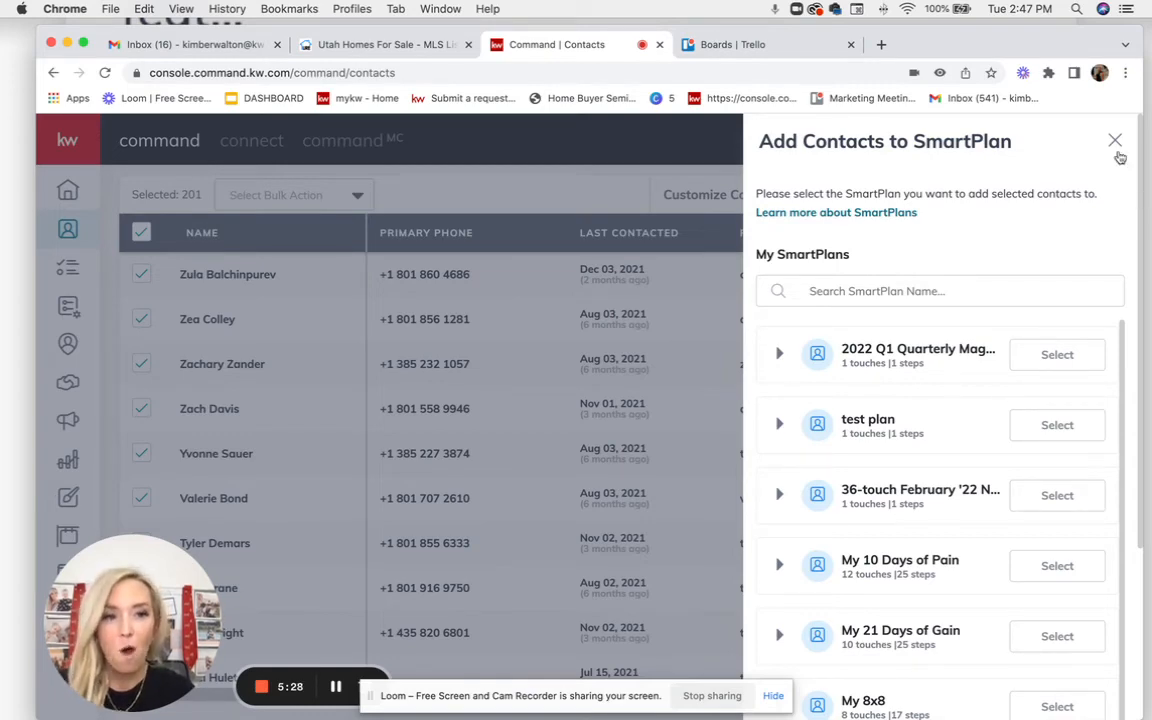
pyautogui.click(1115, 140)
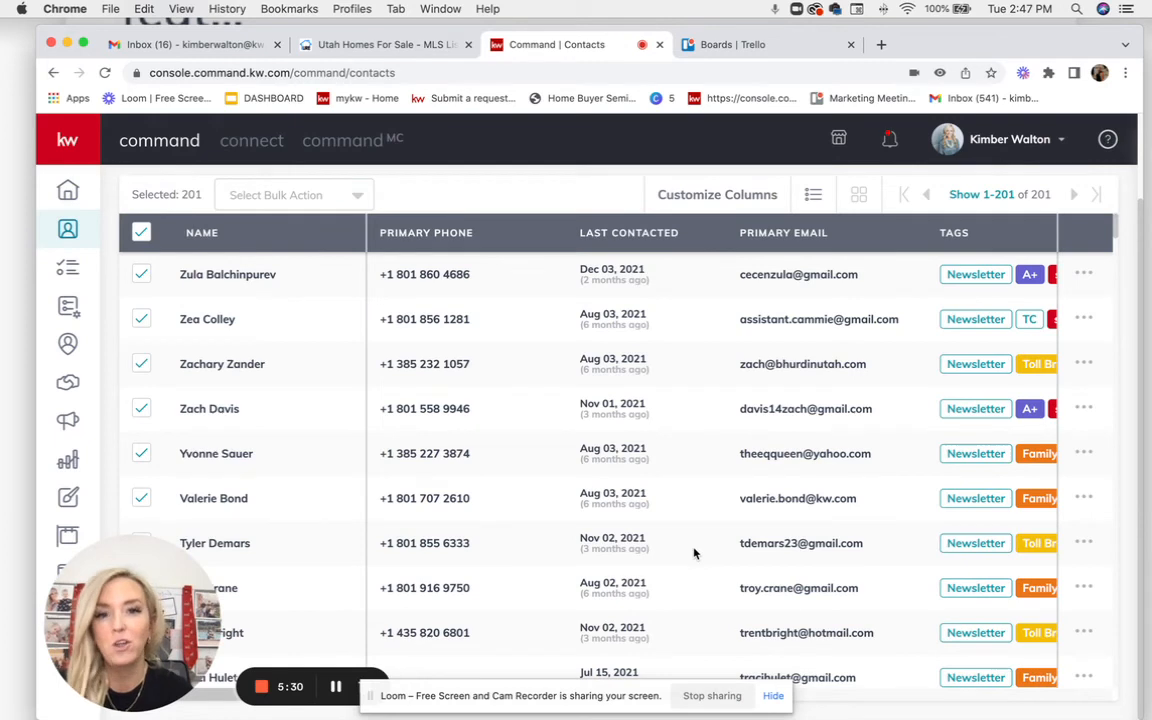
pyautogui.moveTo(68, 306)
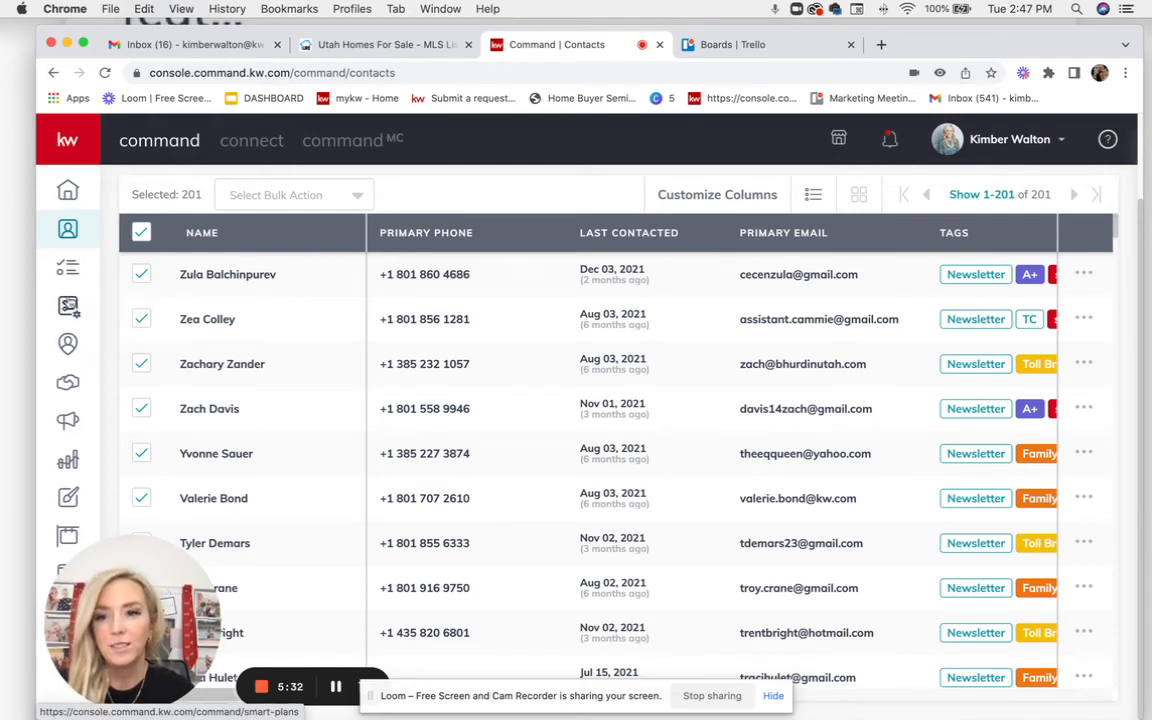
# Step: Return to My SmartPlans and open the Build + Elevate in 2022 magazine in WeBrand Viewer
pyautogui.click(68, 306)
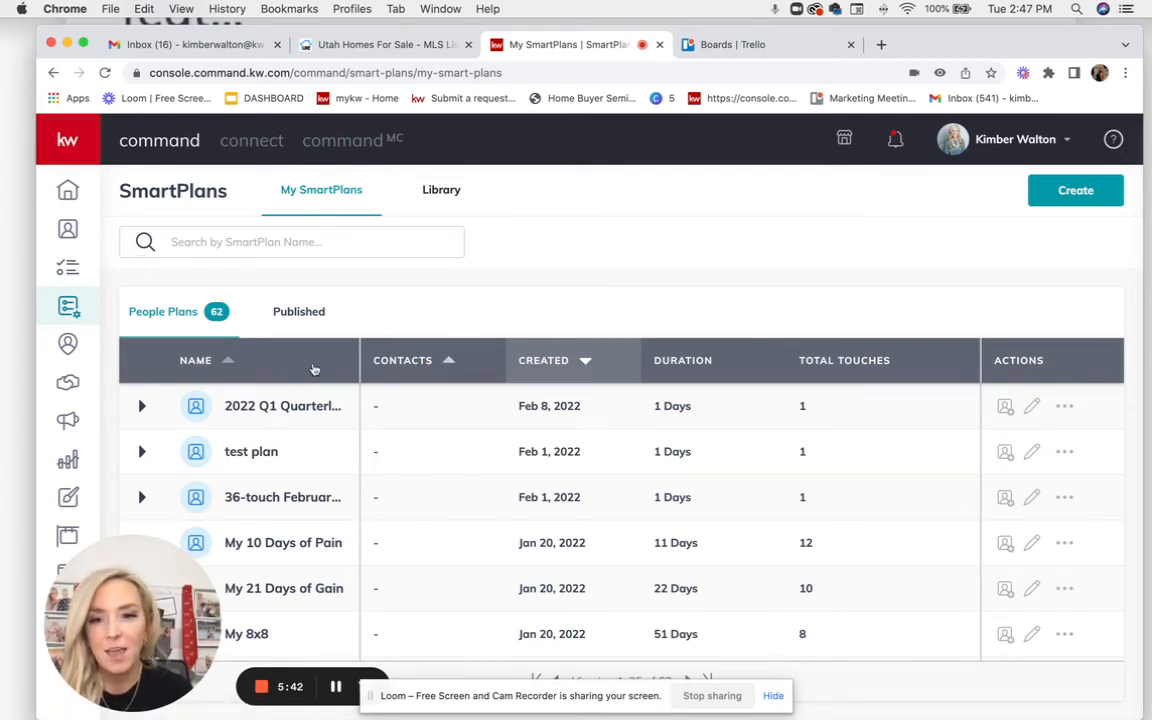
pyautogui.click(1060, 44)
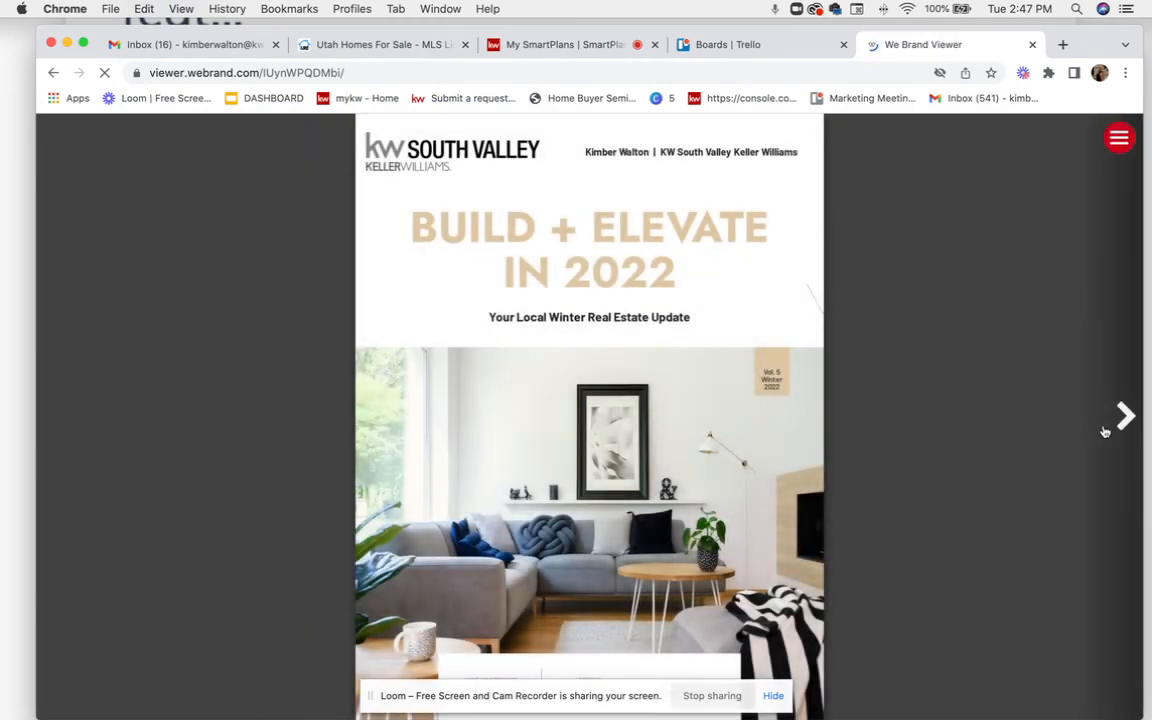
# Step: Flip through five Build + Elevate magazine pages, then return to the My SmartPlans tab
pyautogui.click(1124, 415)
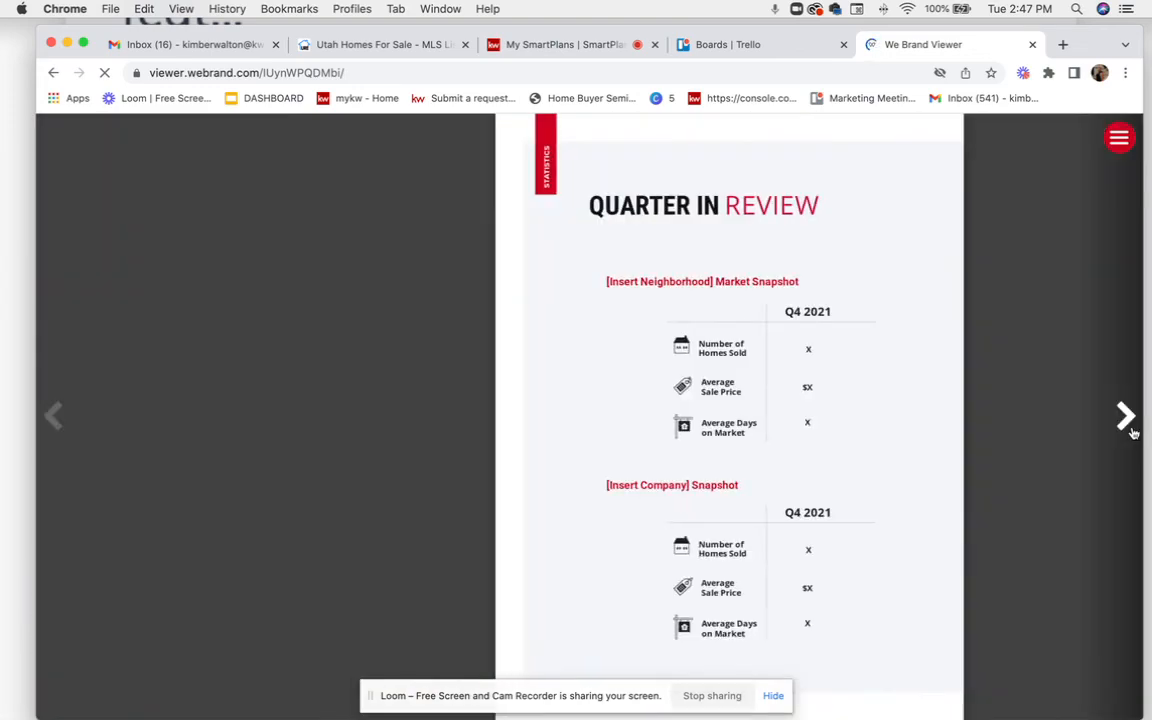
pyautogui.click(1125, 415)
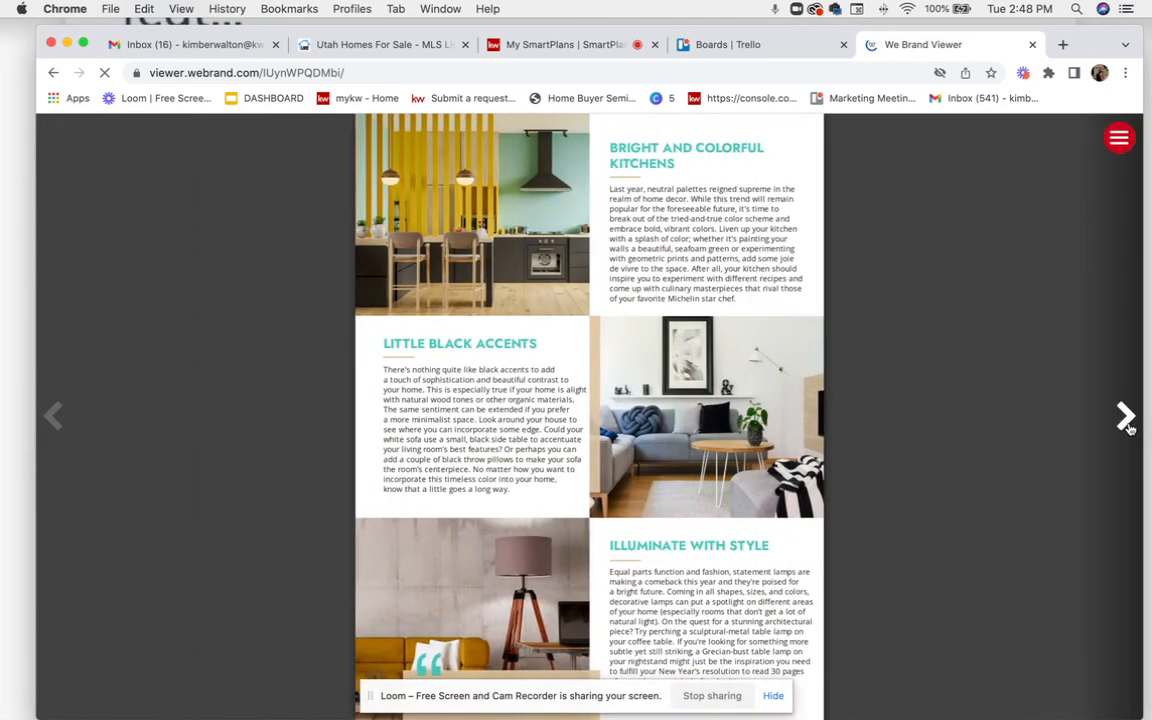
pyautogui.click(1125, 415)
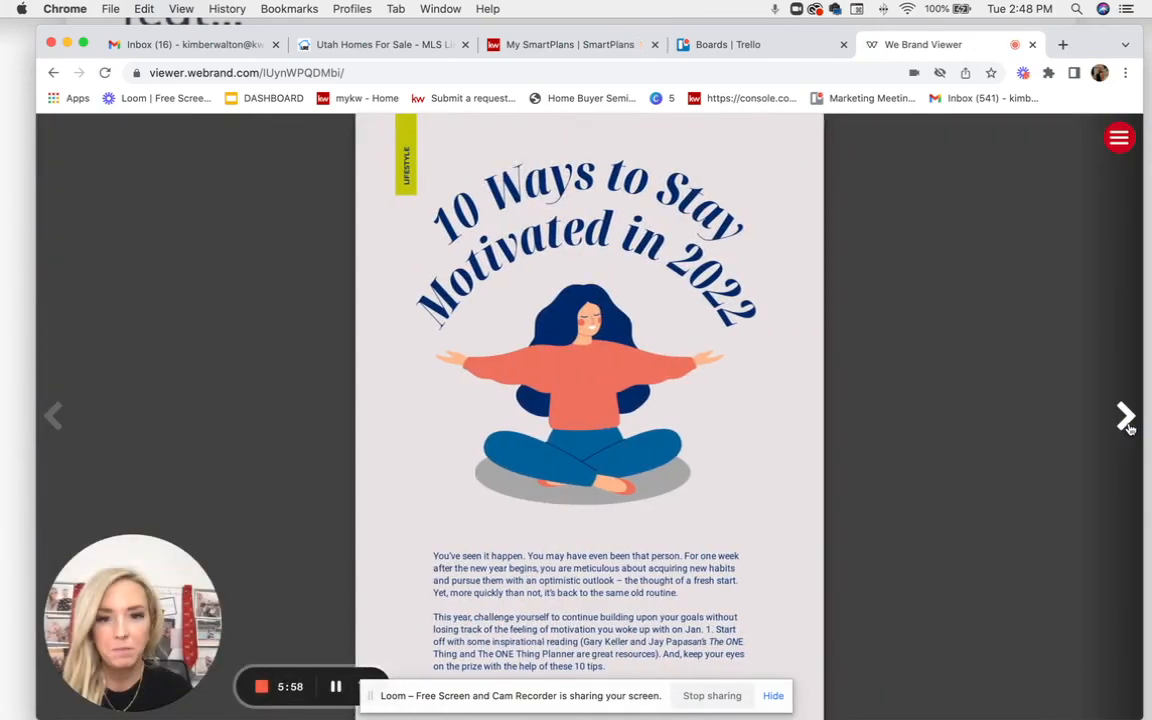
pyautogui.click(1125, 415)
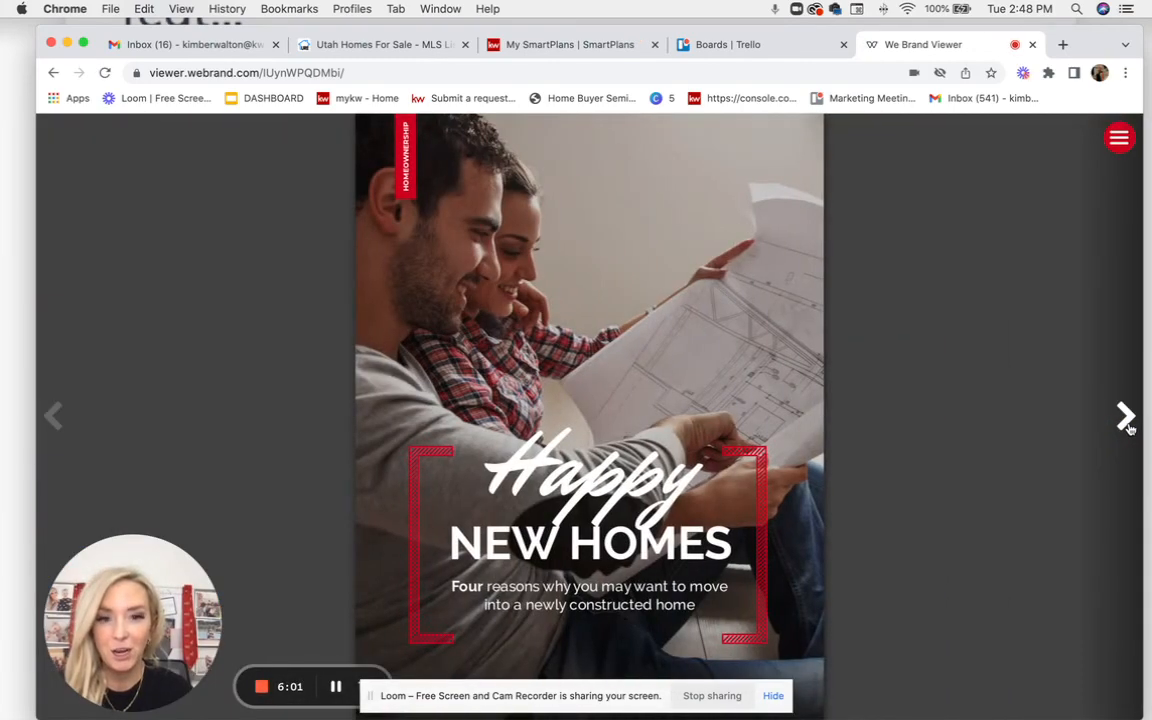
pyautogui.click(1125, 415)
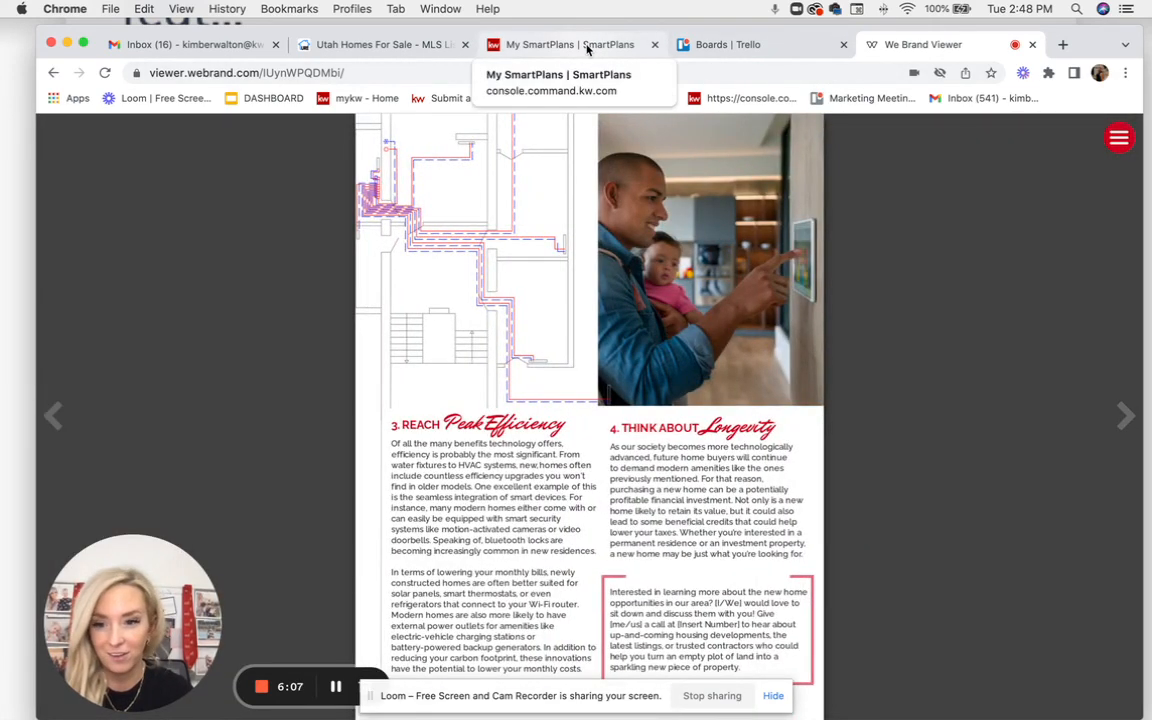
pyautogui.click(570, 44)
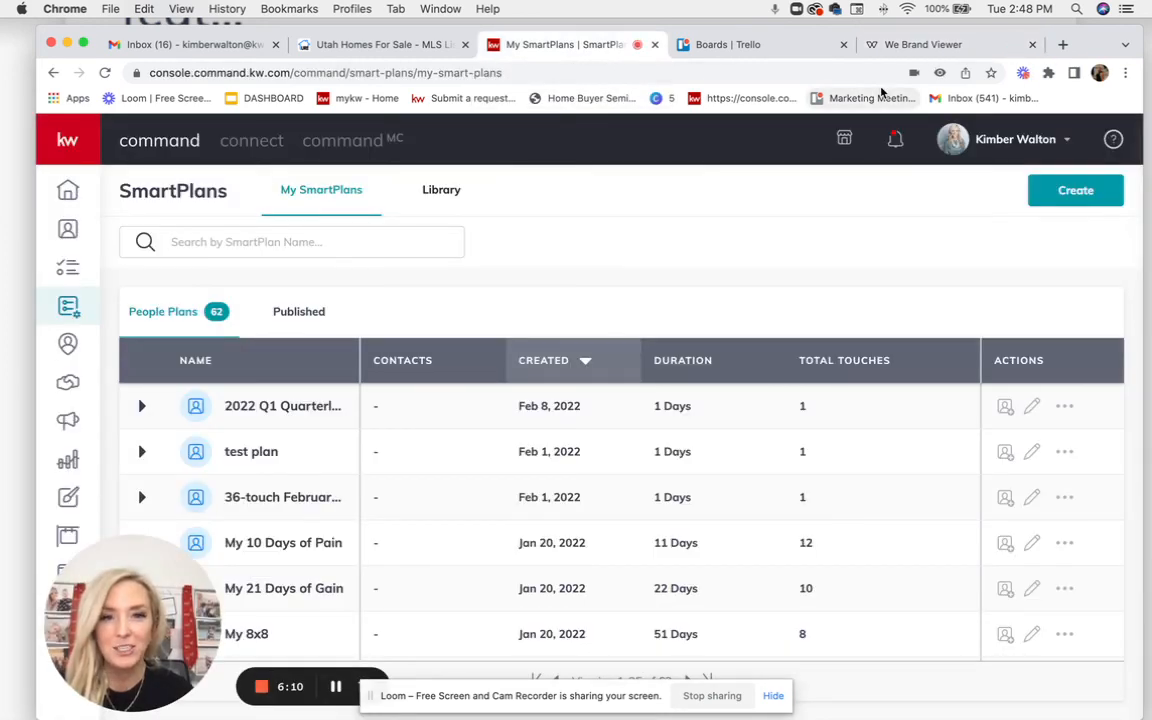
pyautogui.moveTo(870, 98)
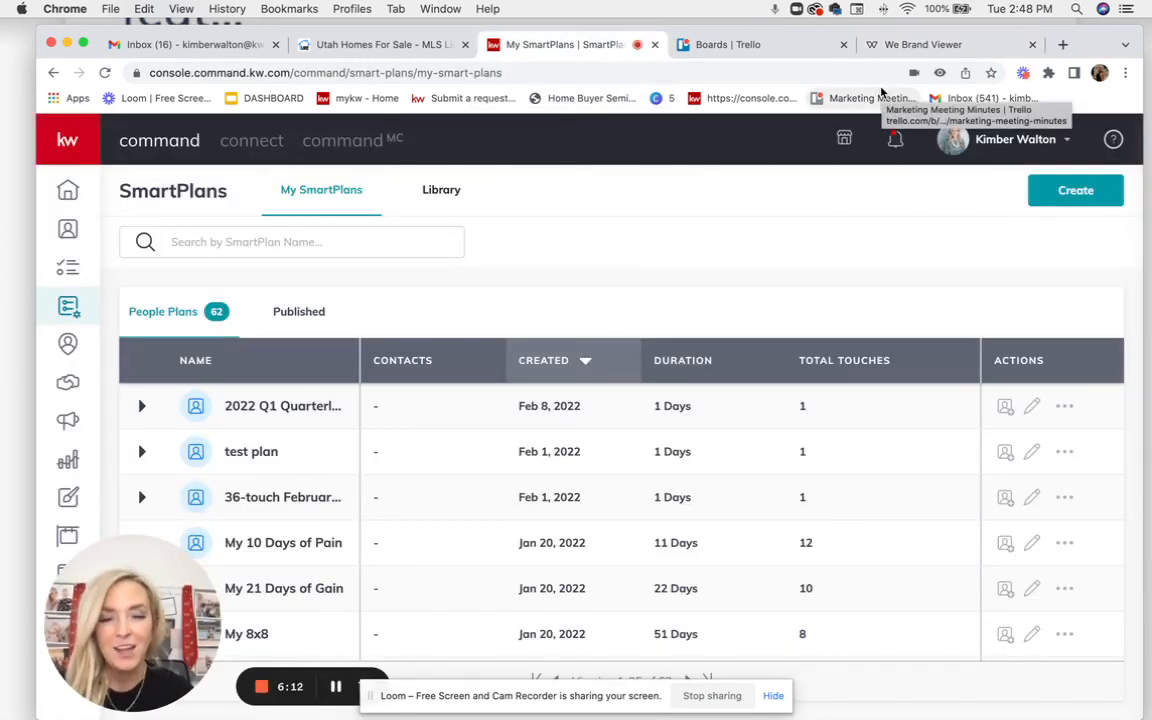